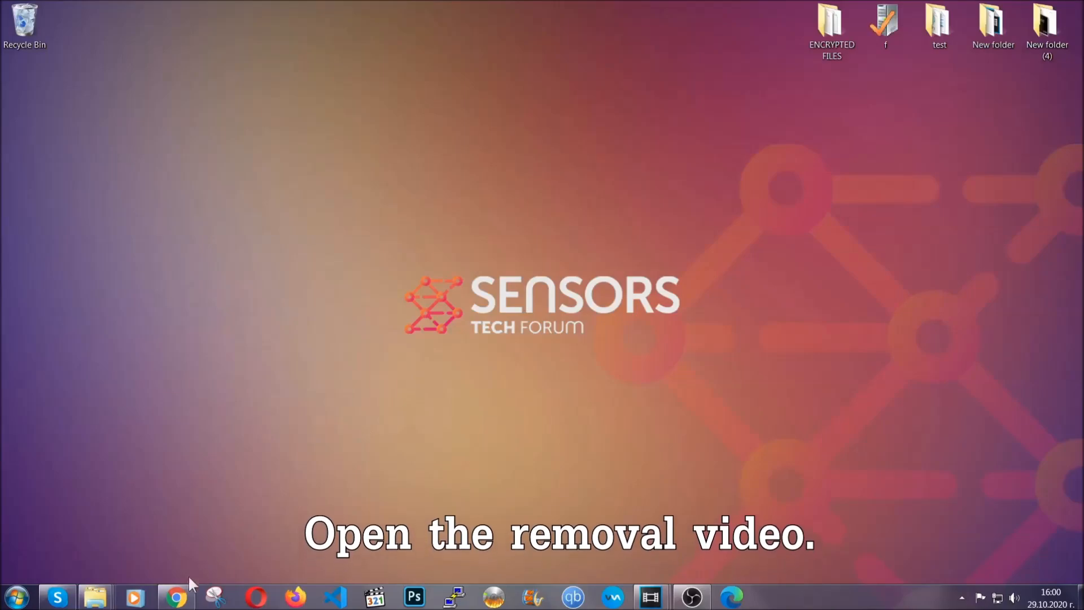
Step: Download SpyHunter-Installer.exe via the video's Full Removal Guide link and launch it
left_click(175, 596)
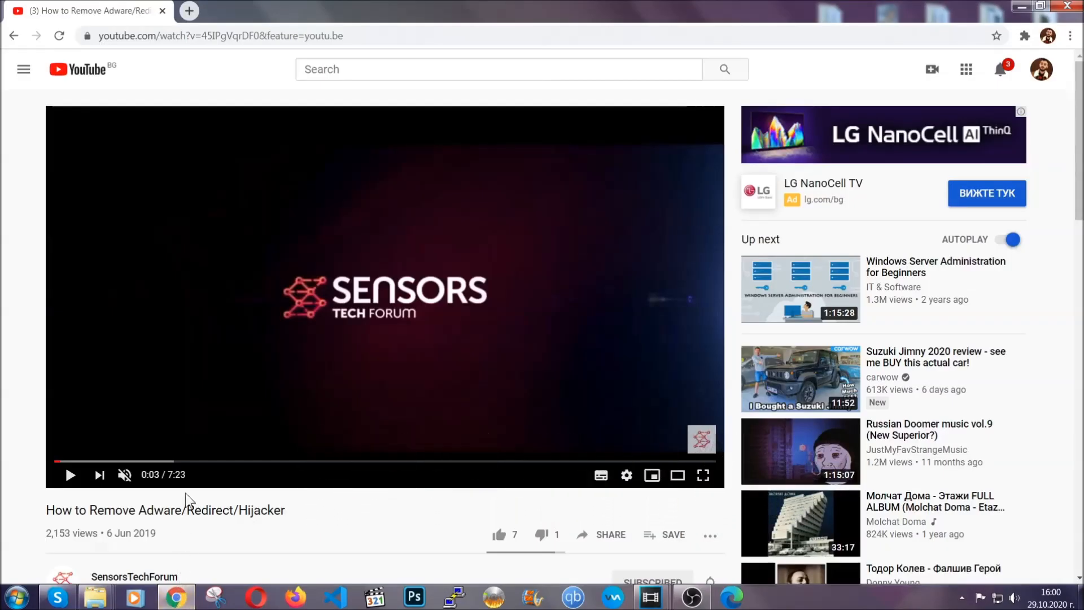
scroll("down", 3)
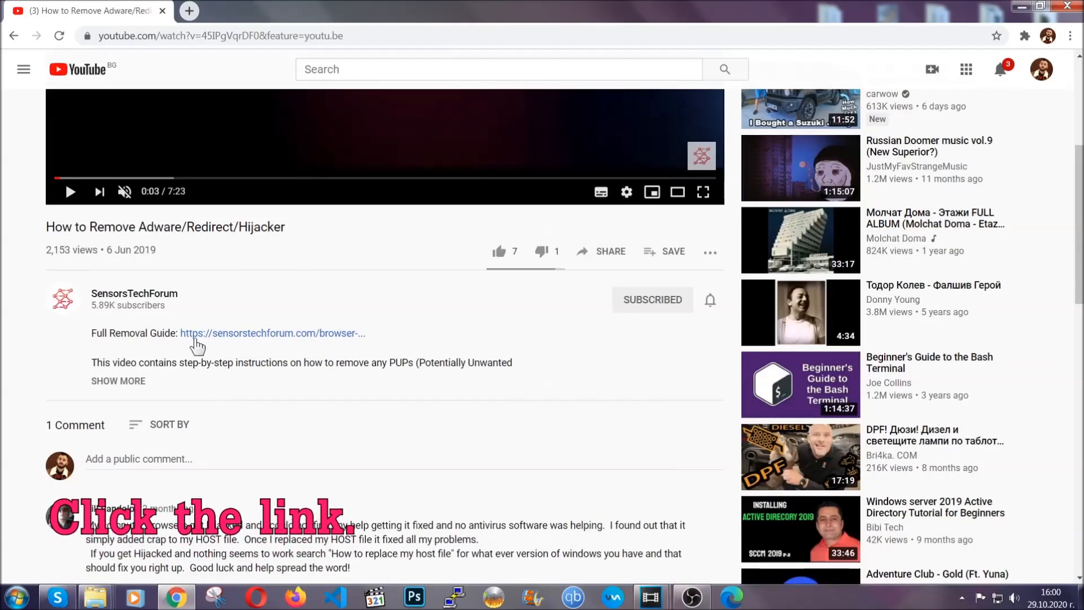
mouse_move(247, 339)
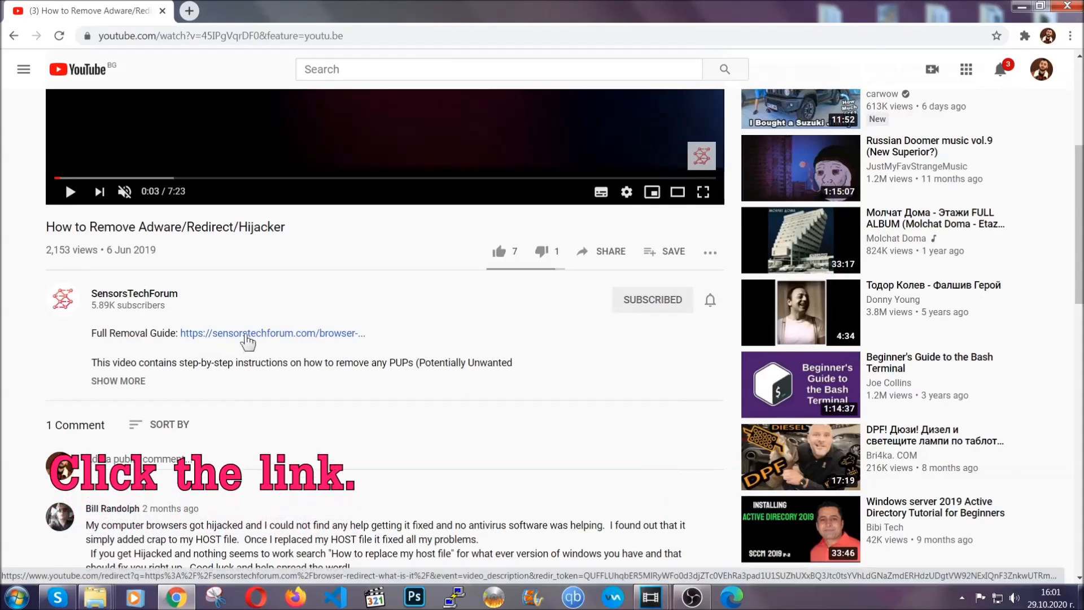
left_click(272, 332)
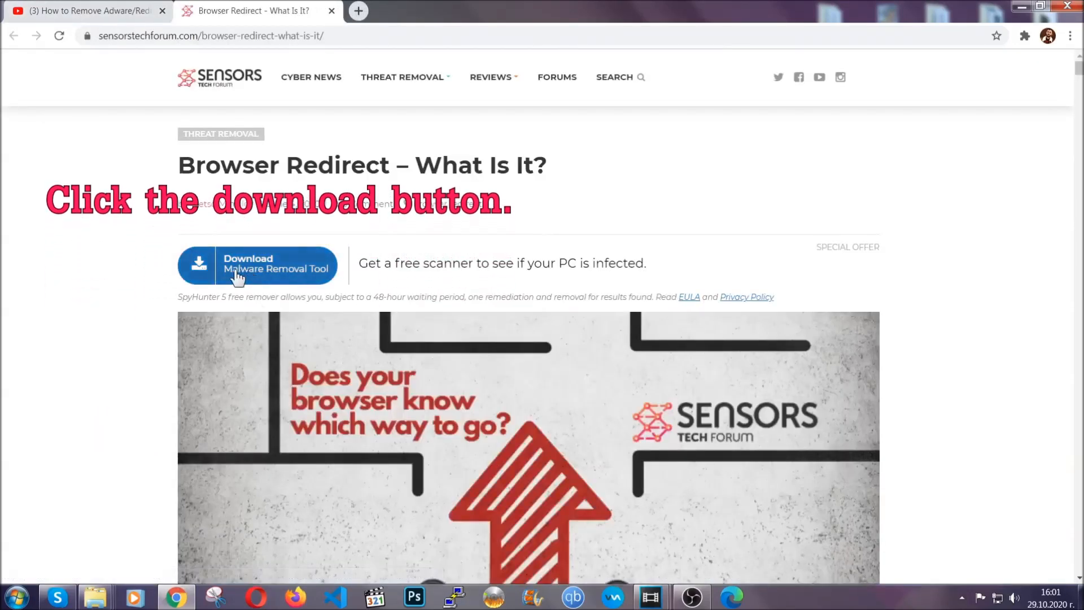
left_click(256, 265)
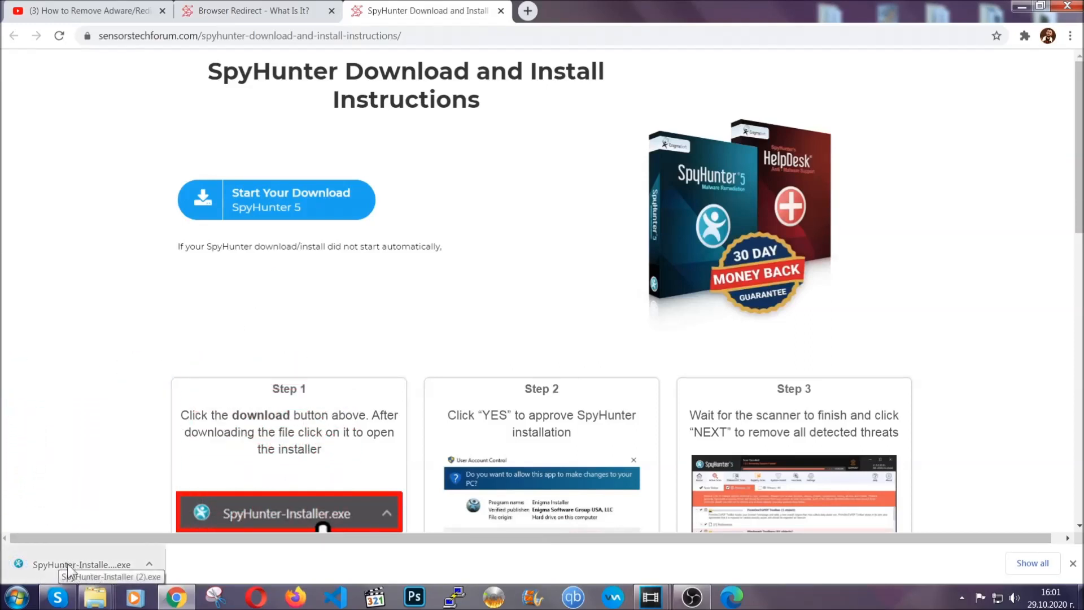
left_click(81, 564)
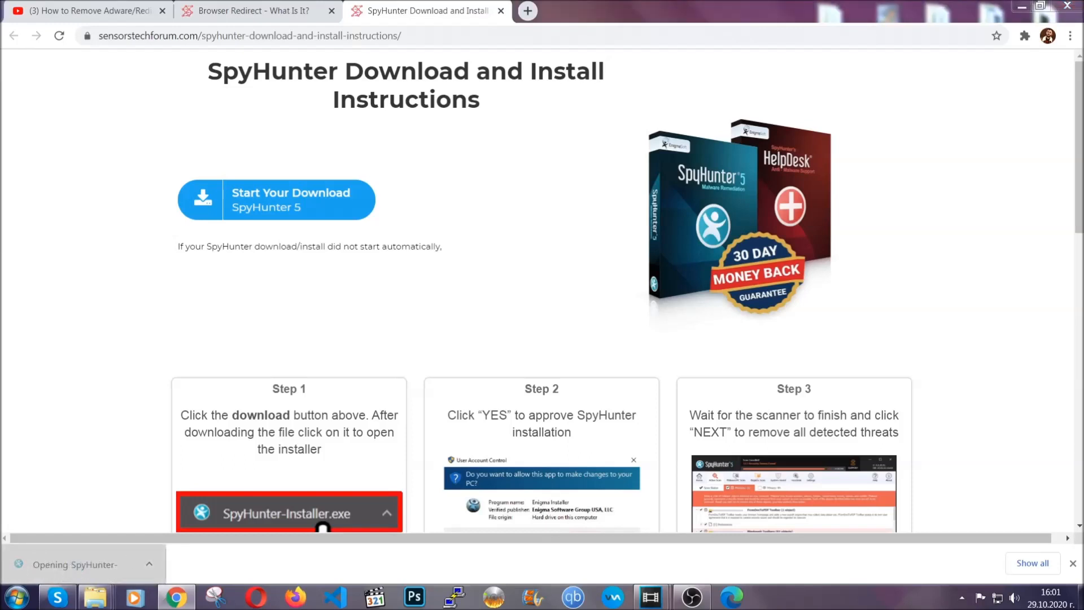
Step: Install SpyHunter 5 in English and run a scan that flags Keygen.exe as a low-severity PUP
left_click(289, 512)
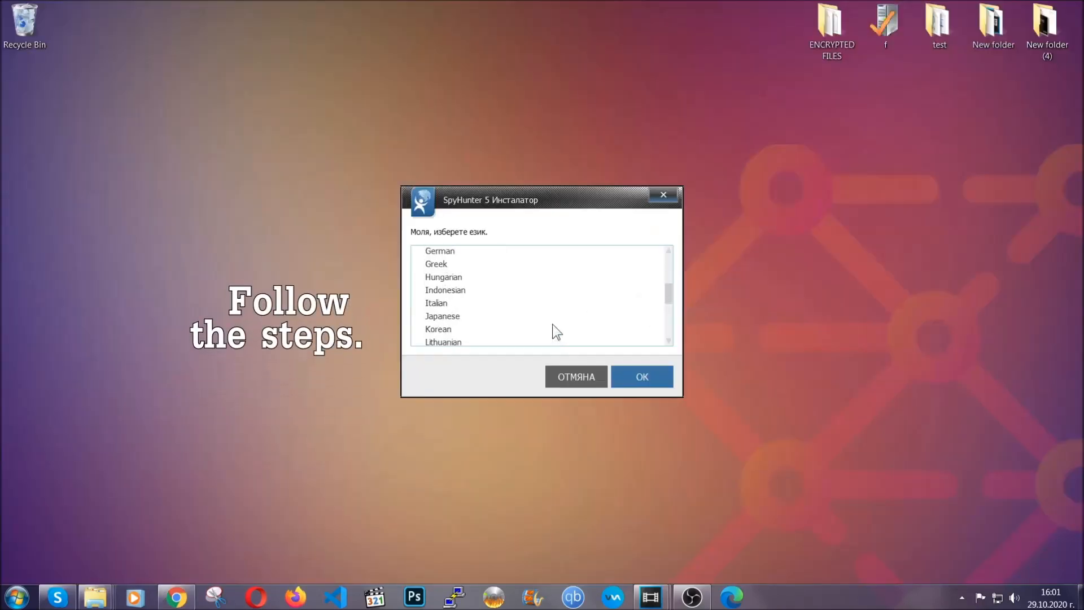
scroll("up", 3)
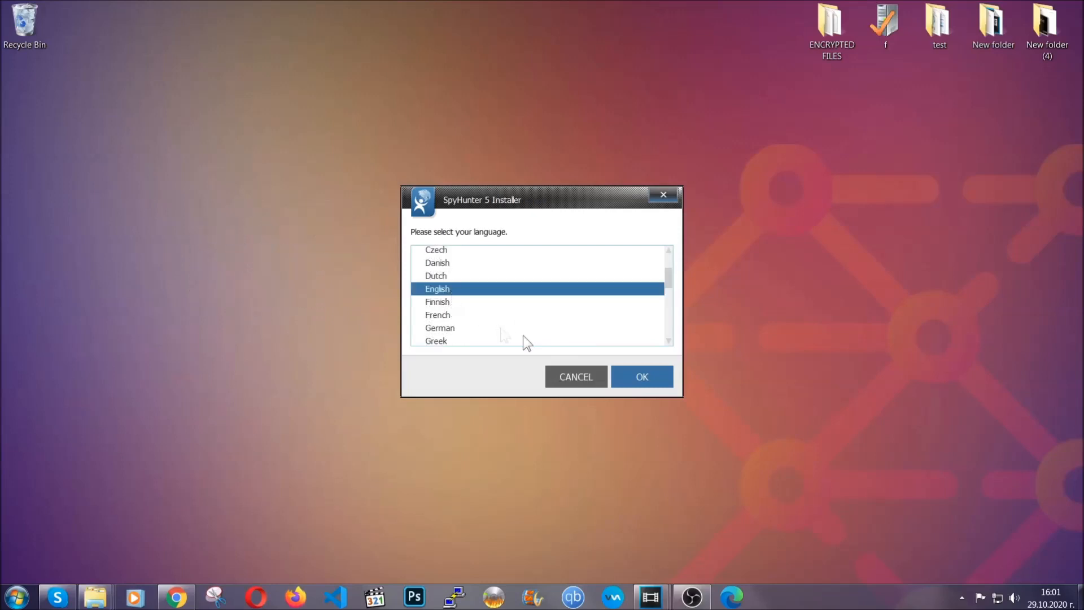
left_click(640, 376)
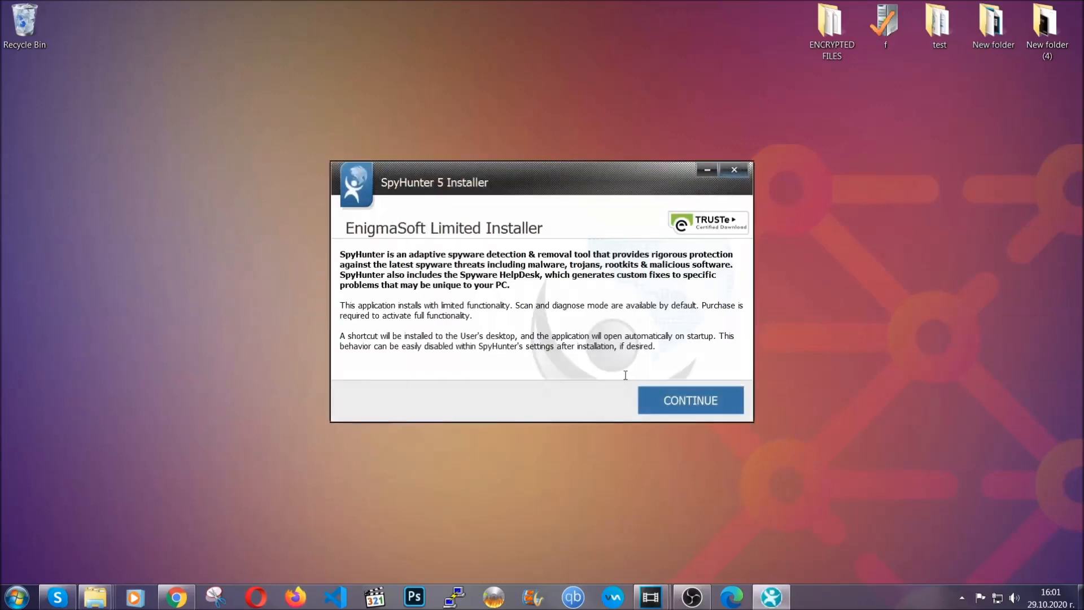
left_click(689, 399)
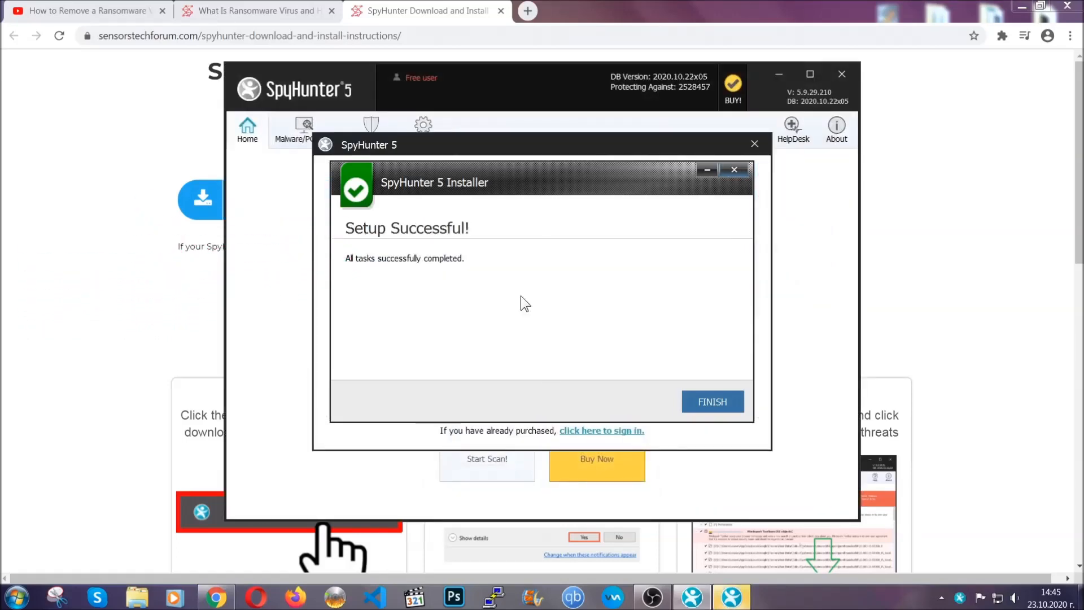
left_click(711, 402)
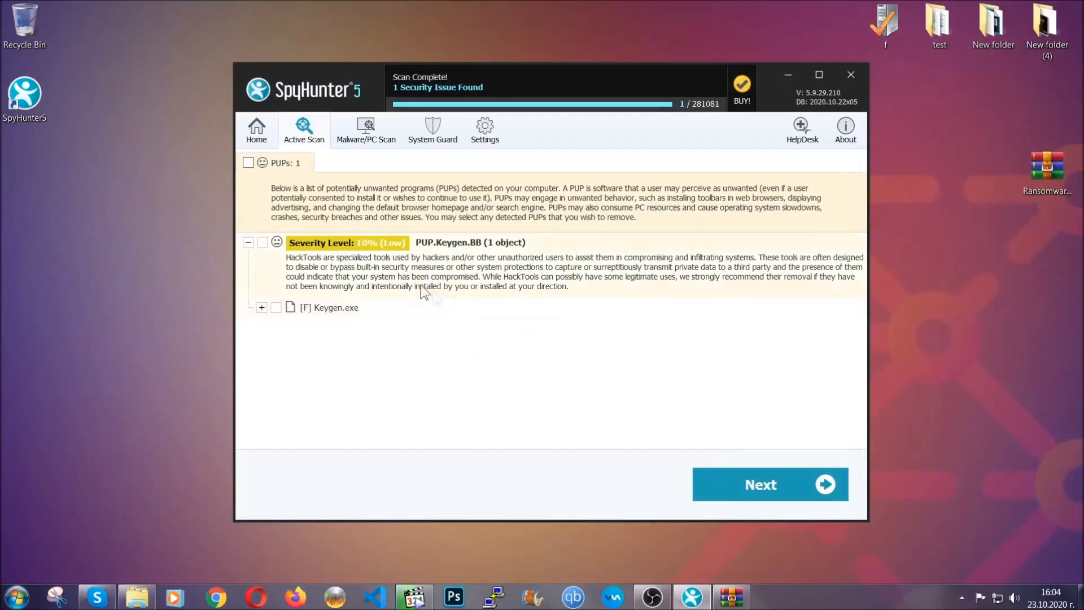
left_click(248, 162)
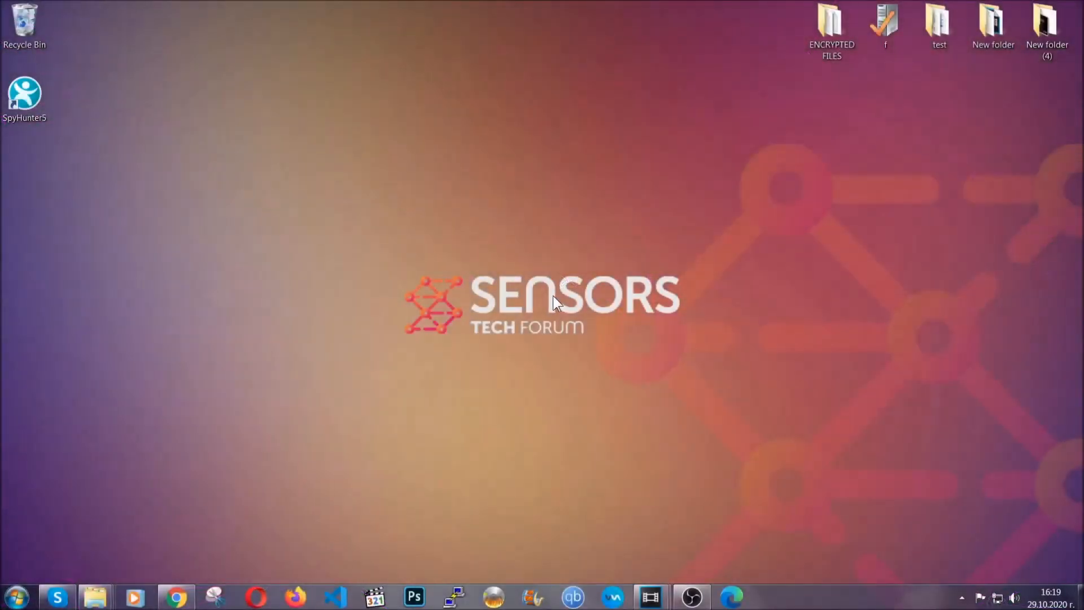
Step: Run appwiz.cpl and select SUSPICIOUS PROGRAM in the installed-programs list
key("Win+r")
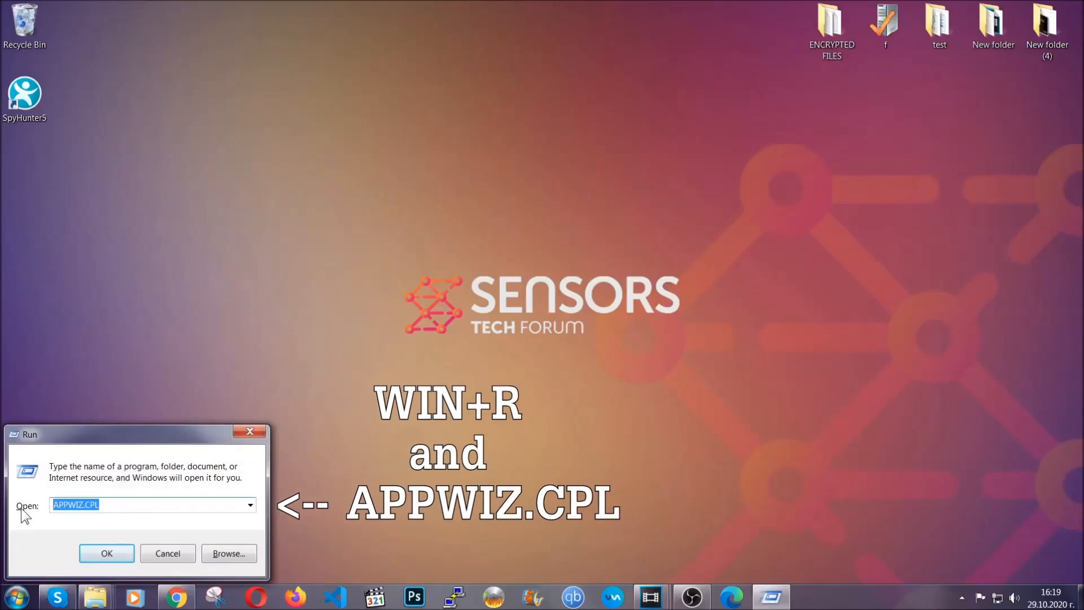
left_click(106, 553)
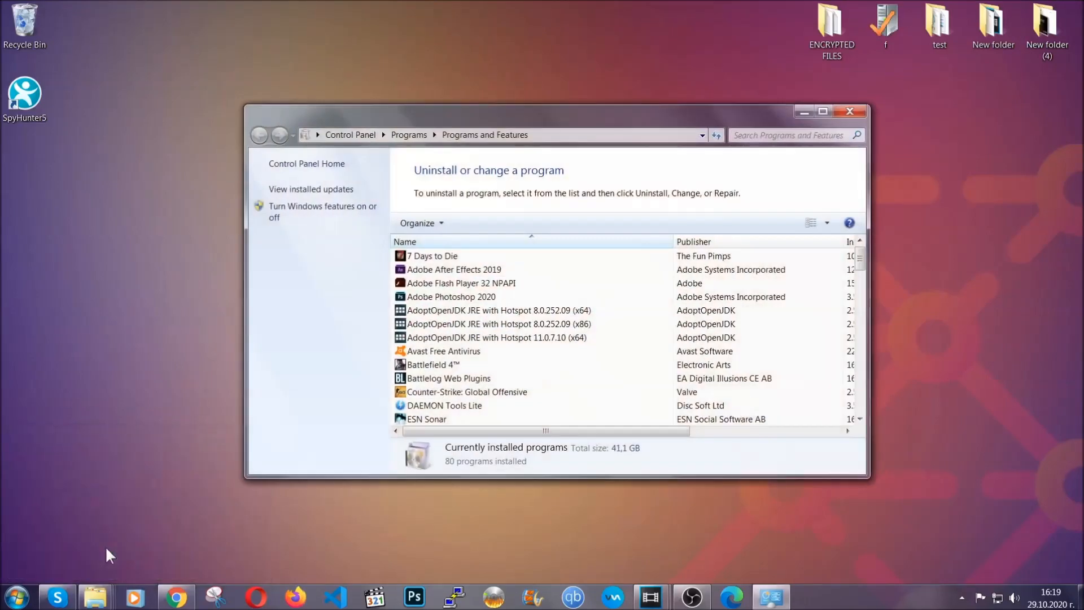
scroll("down", 3)
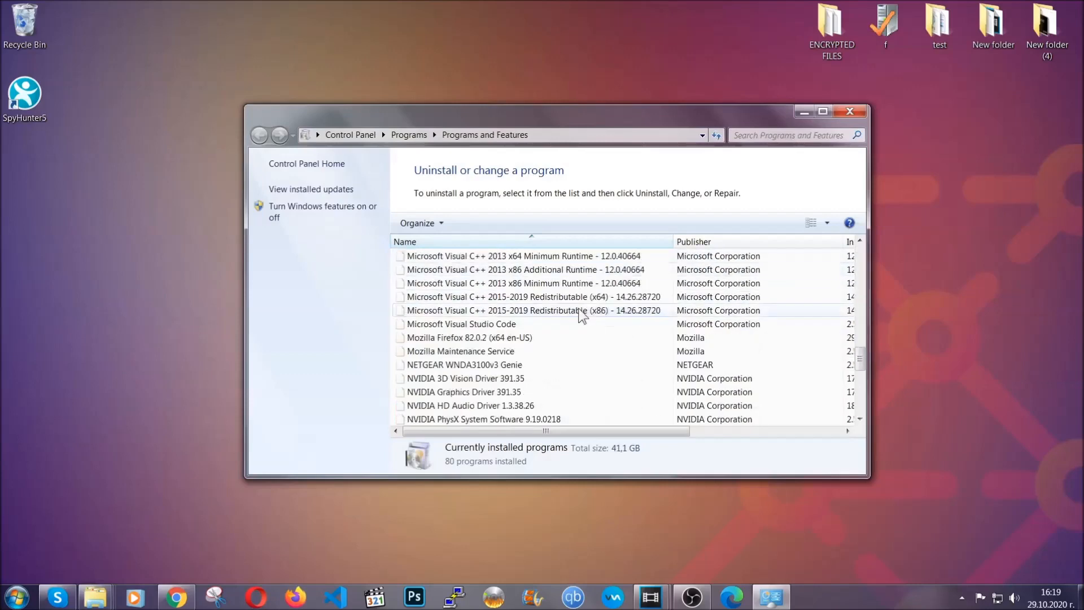
scroll("down", 3)
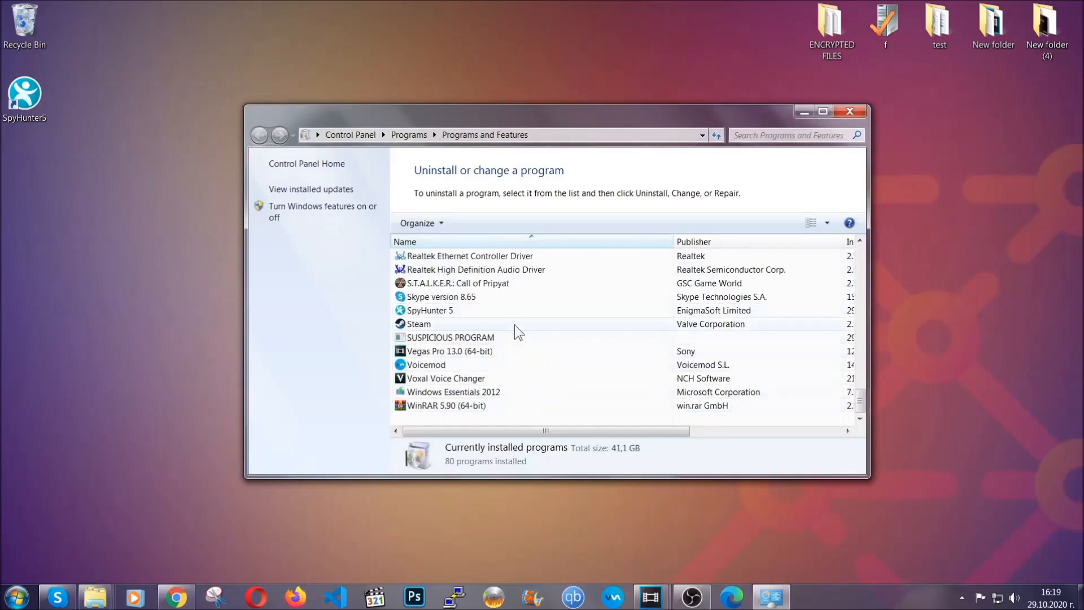
left_click(451, 338)
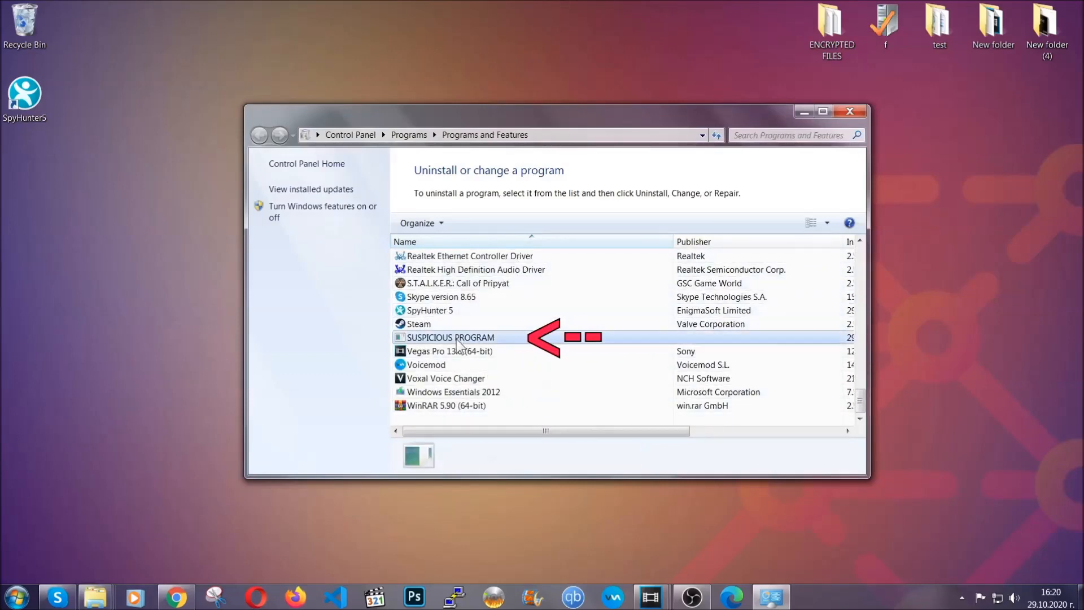
left_click(450, 338)
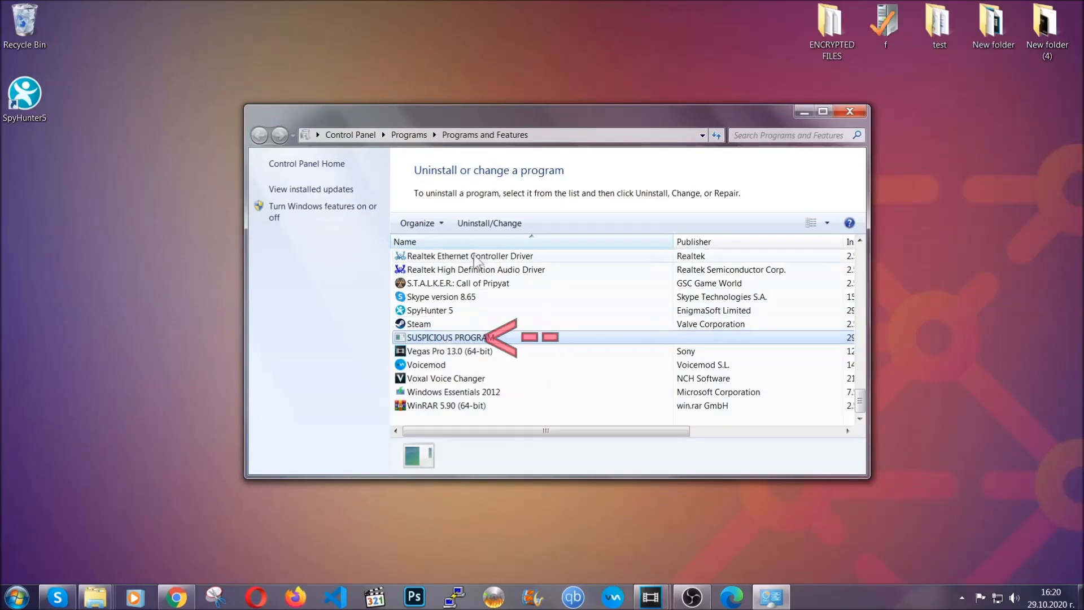
Step: Uninstall SUSPICIOUS PROGRAM and acknowledge the successful-removal notice
left_click(489, 222)
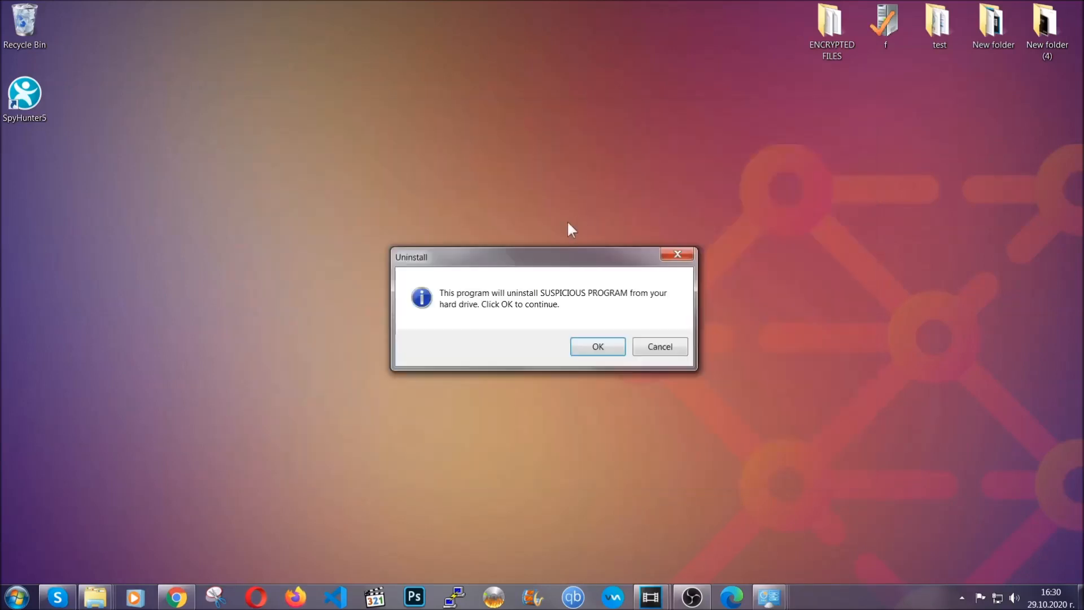
mouse_move(560, 303)
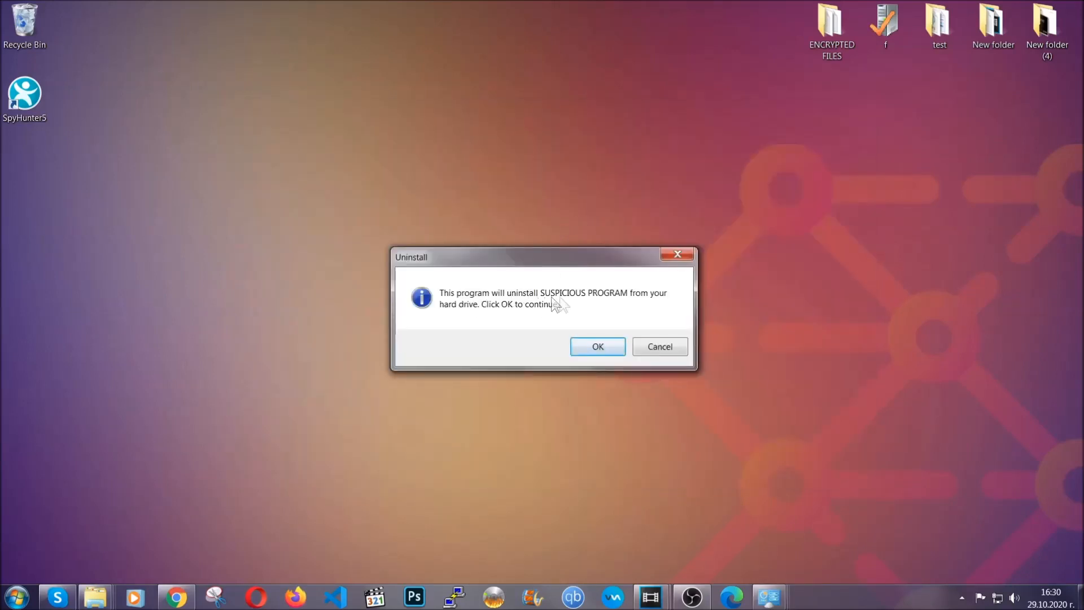
left_click(598, 347)
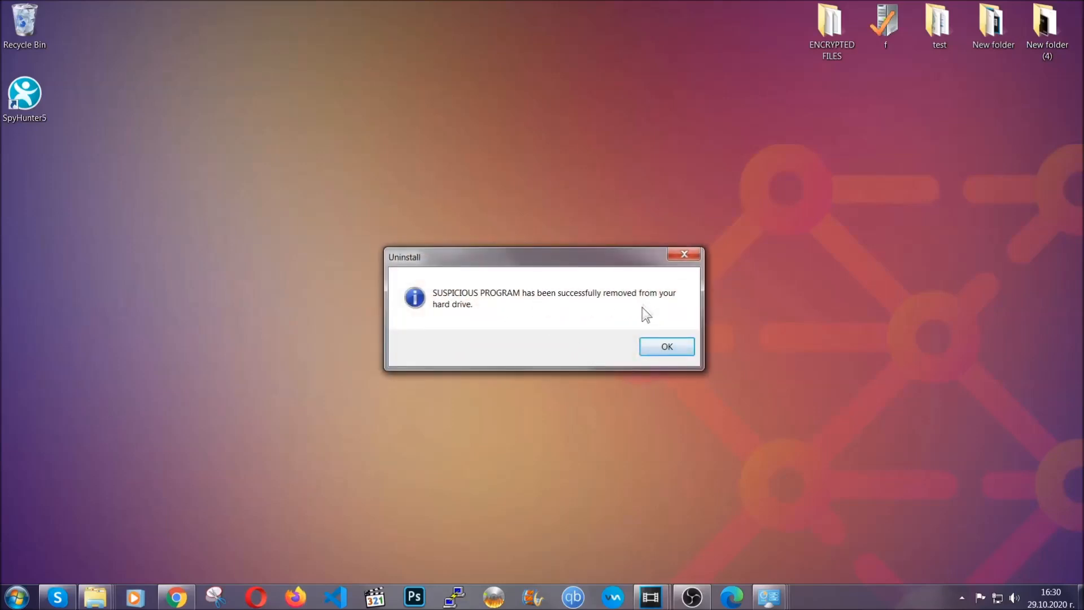
left_click(666, 346)
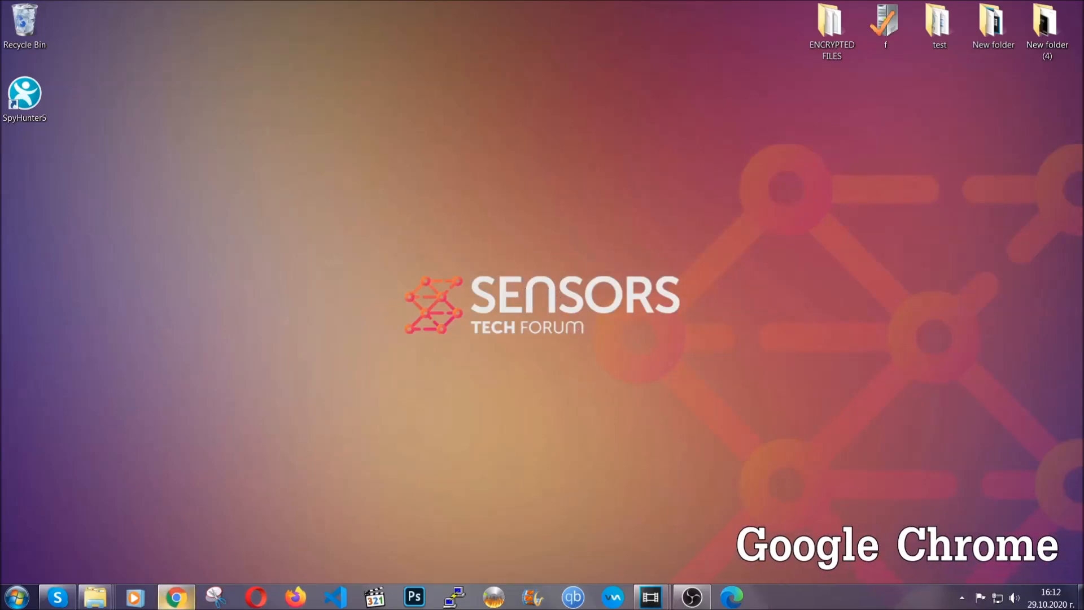
Step: Clear Chrome's advanced browsing data for All time via chrome://settings/clearBrowserData, leaving passwords kept
left_click(176, 596)
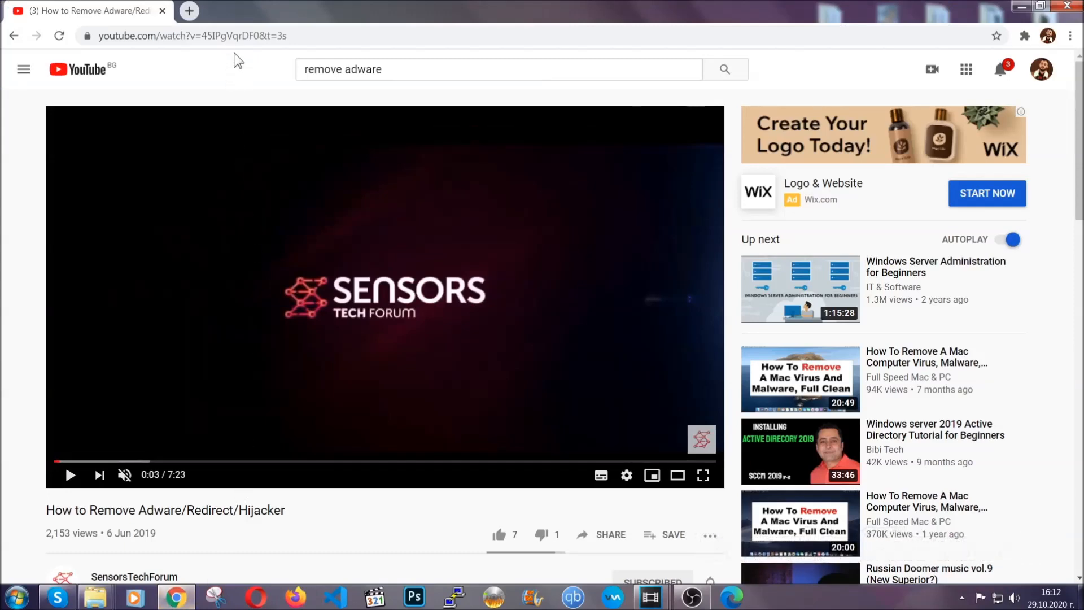
type("chrome://settings/clearbrowserdata")
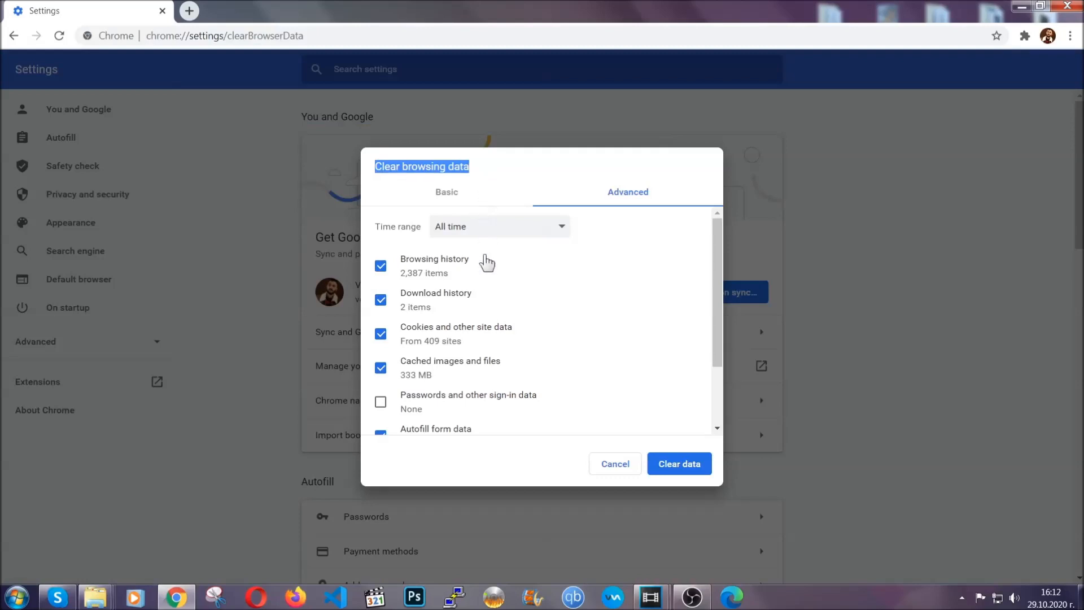
left_click(499, 226)
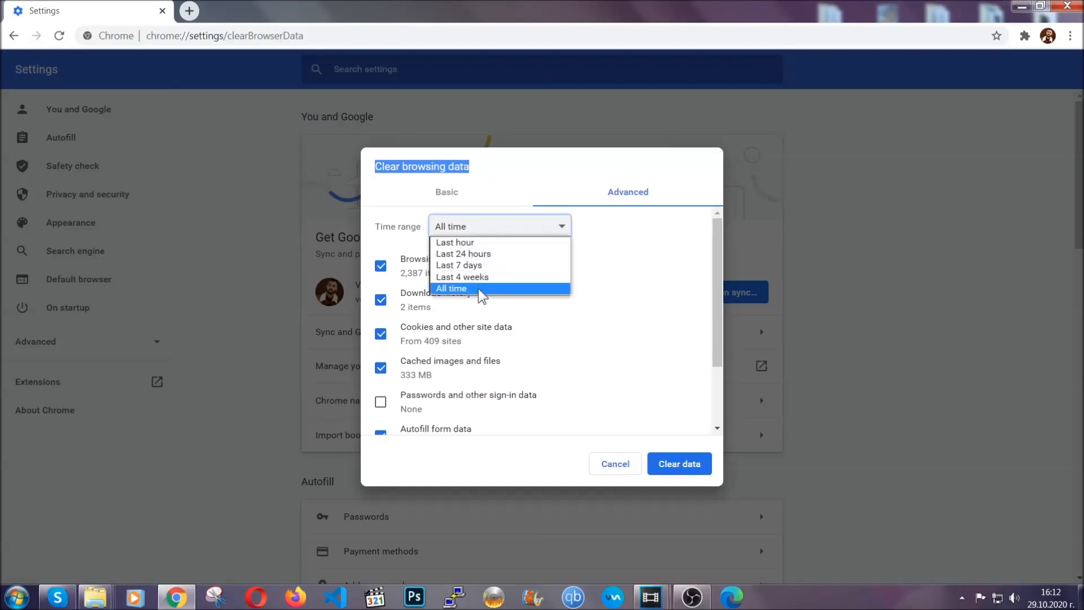
left_click(452, 288)
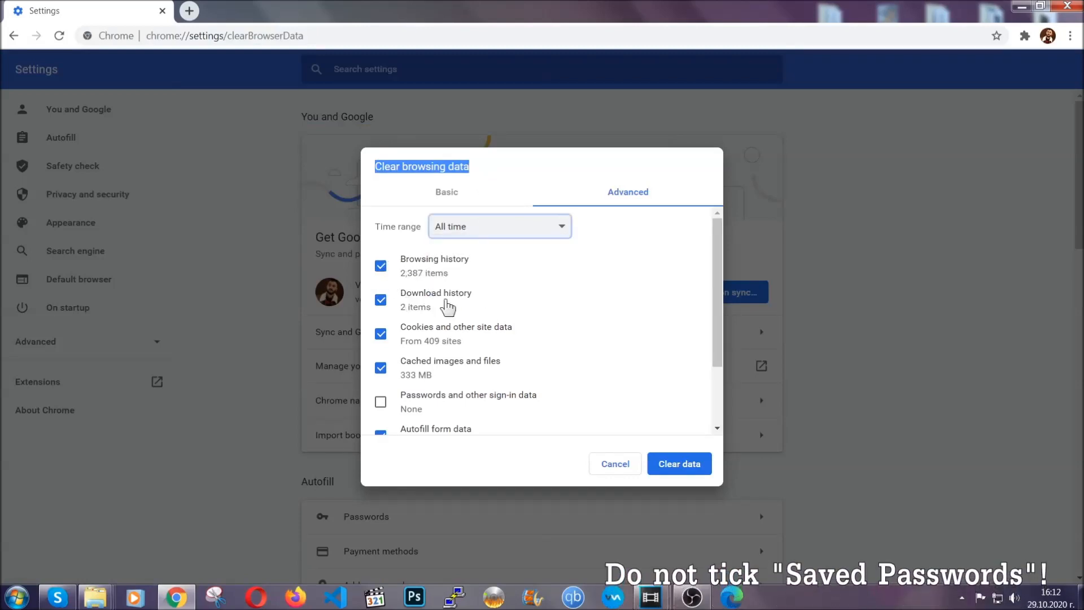
scroll("down", 3)
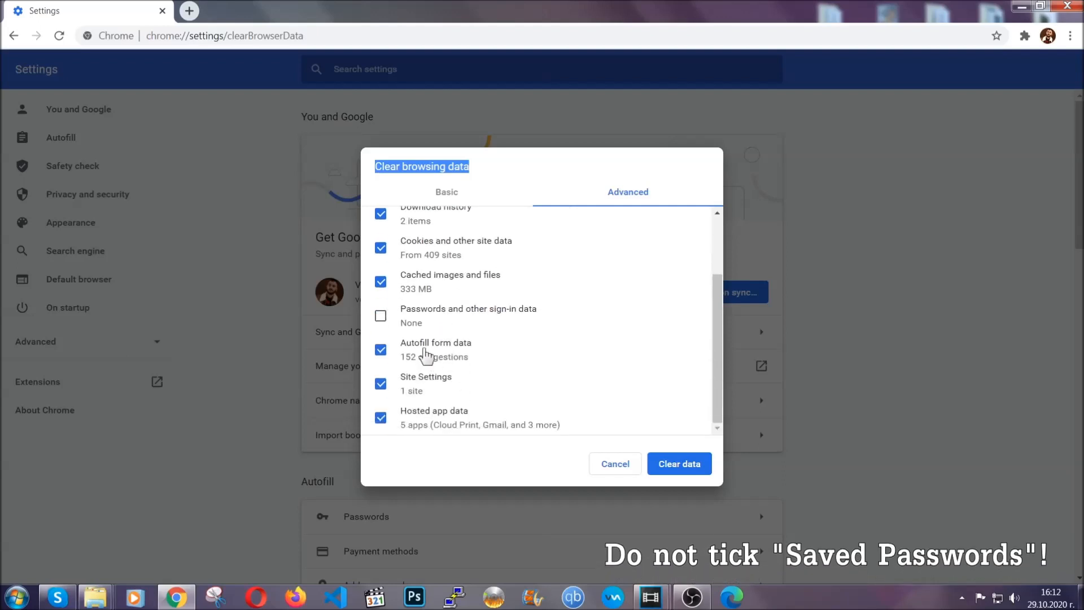
mouse_move(613, 406)
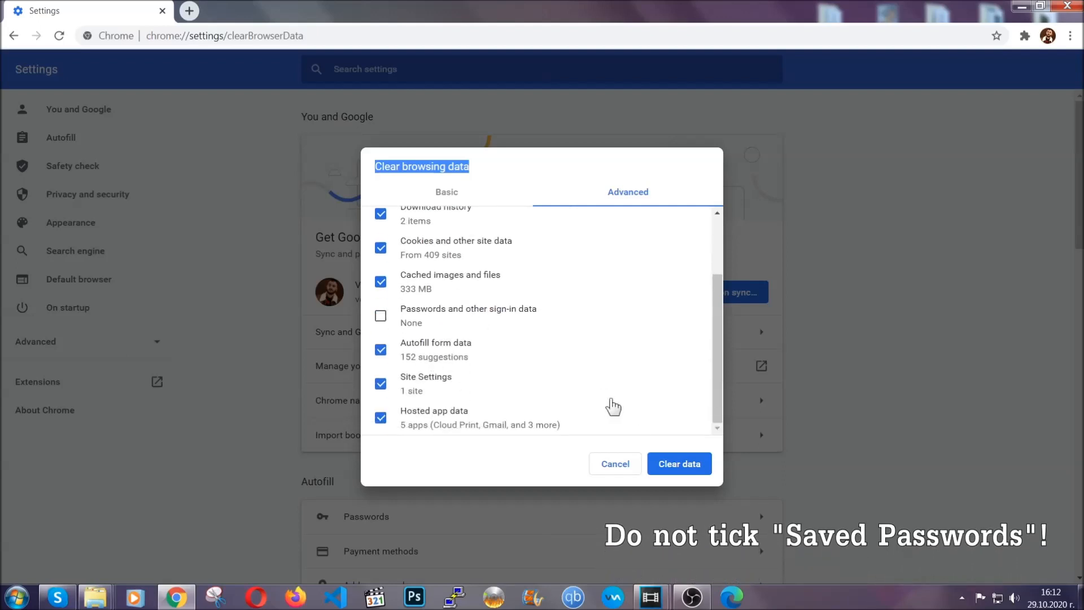
left_click(678, 462)
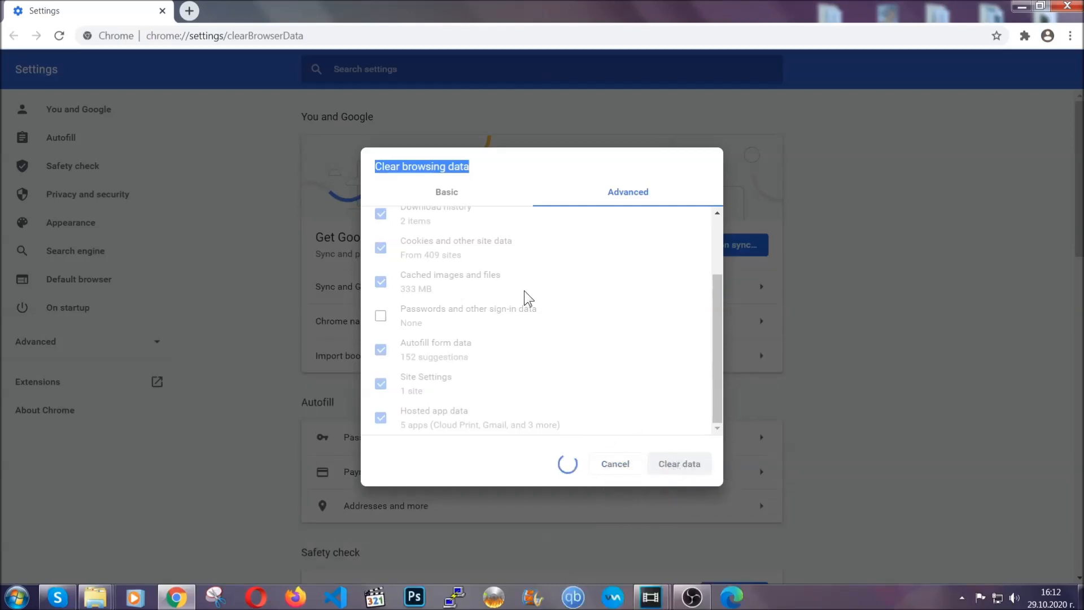
left_click(678, 463)
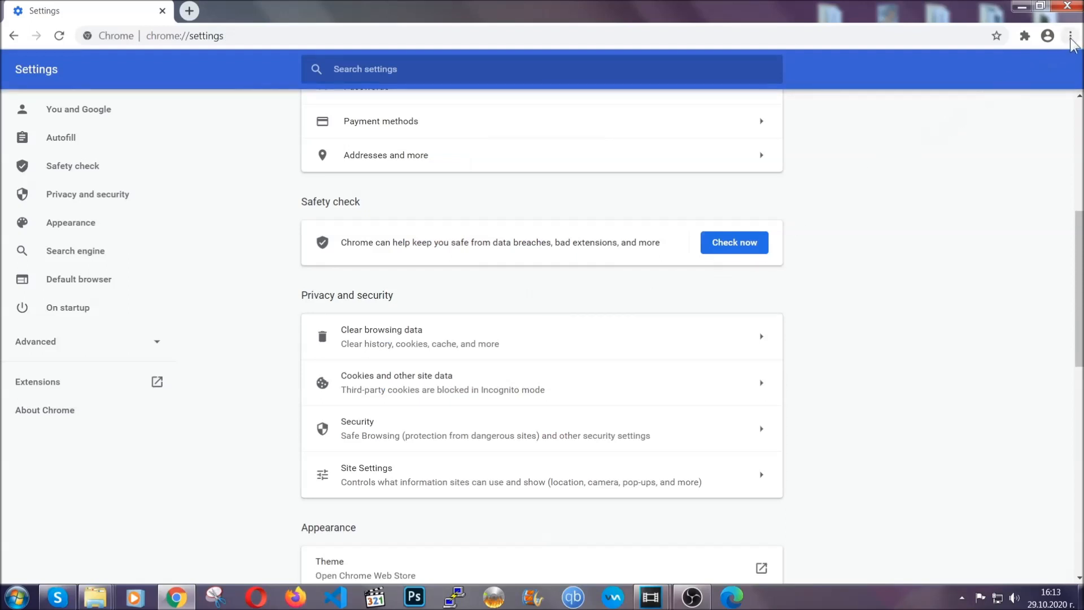
Step: Remove the Bulk Media Downloader extension from Chrome's Extensions page and close Chrome
left_click(1070, 36)
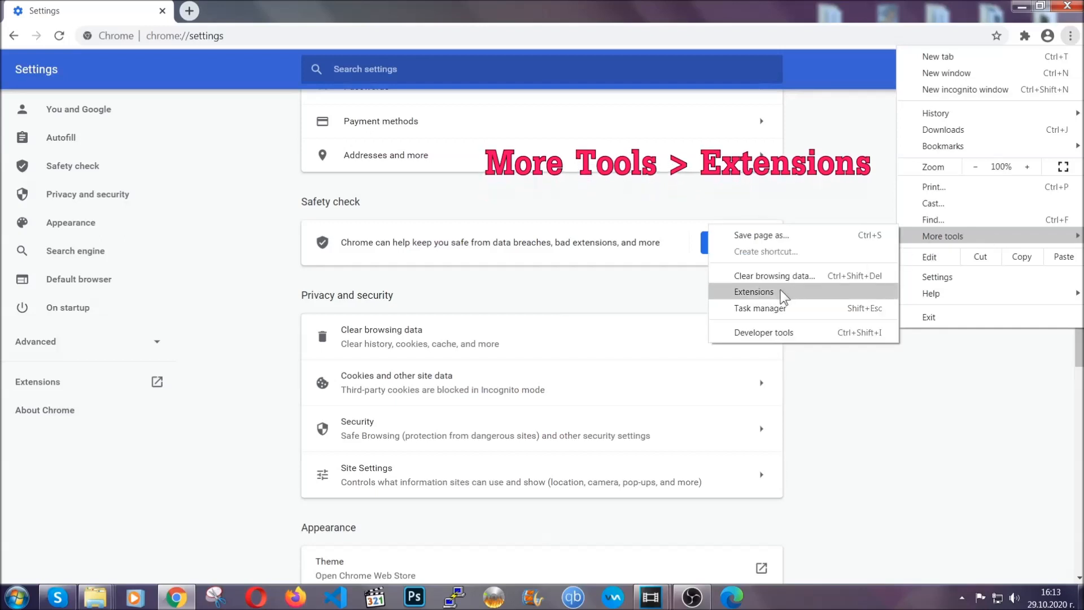
left_click(754, 291)
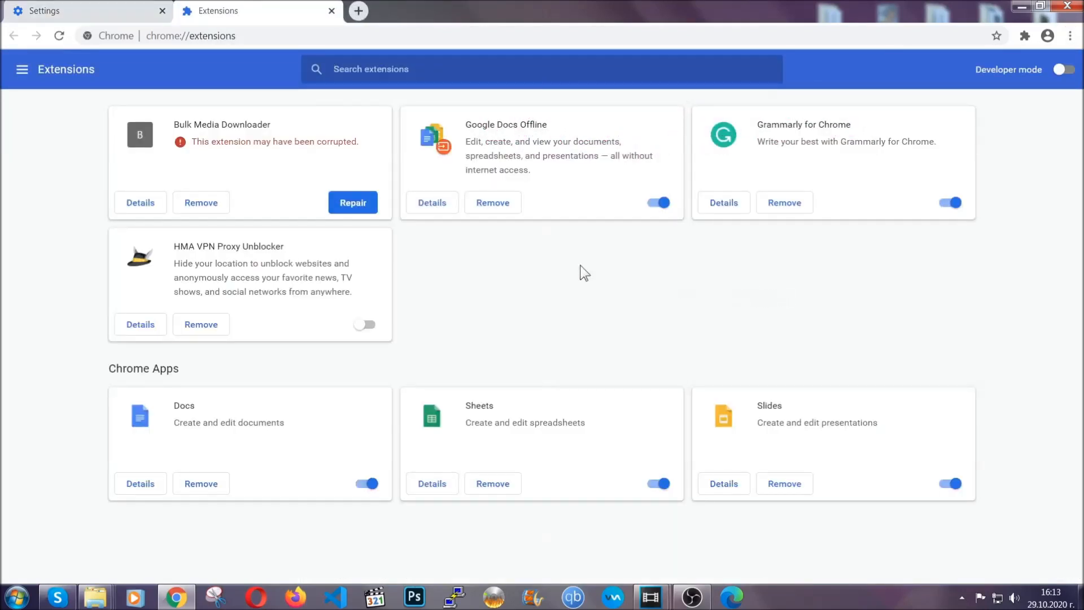
mouse_move(236, 159)
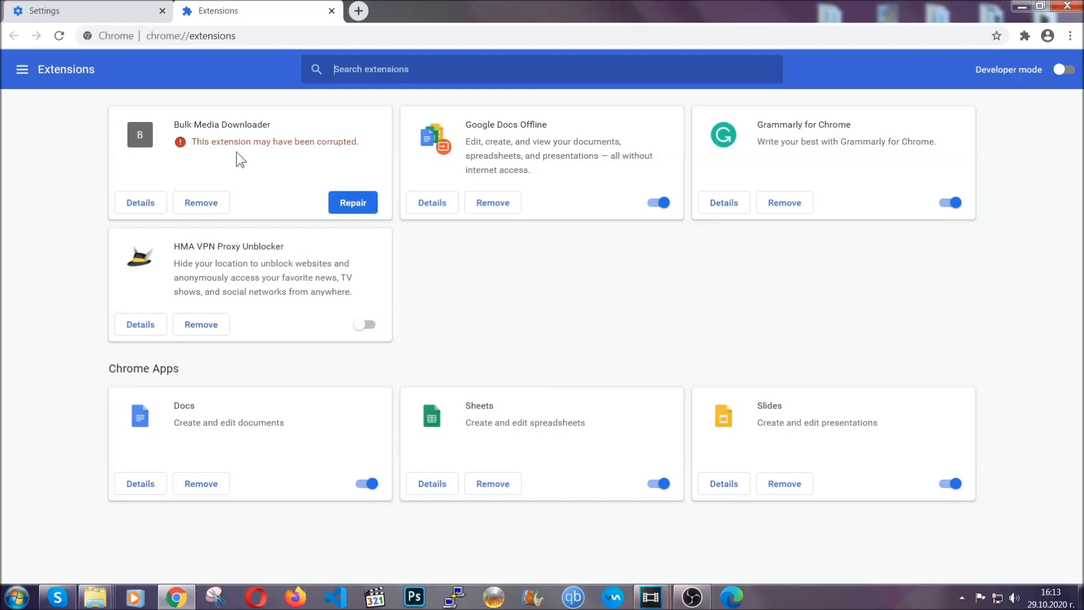
left_click(201, 202)
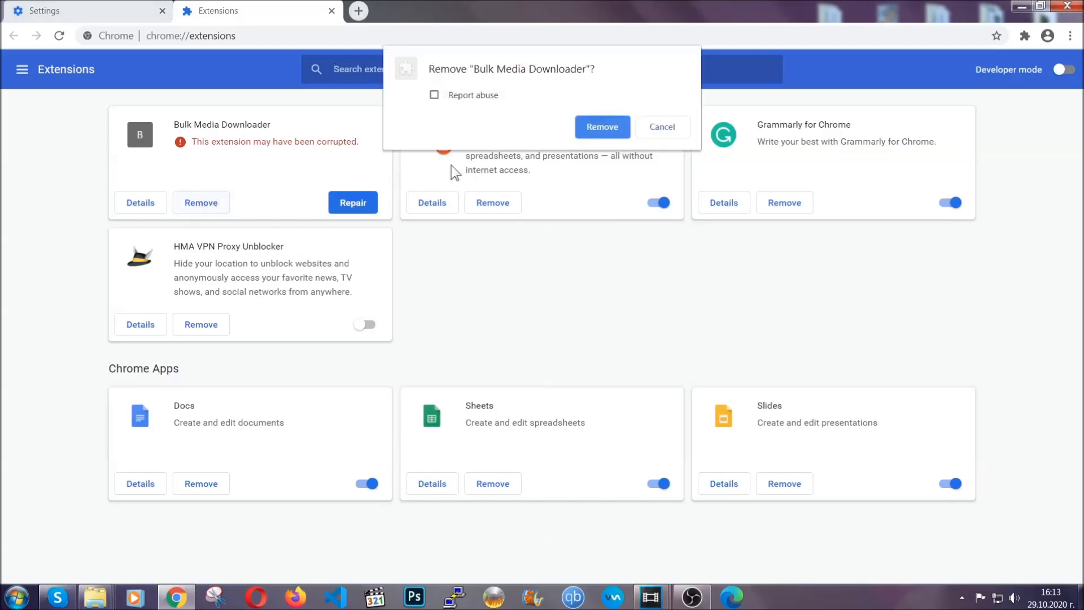
left_click(602, 126)
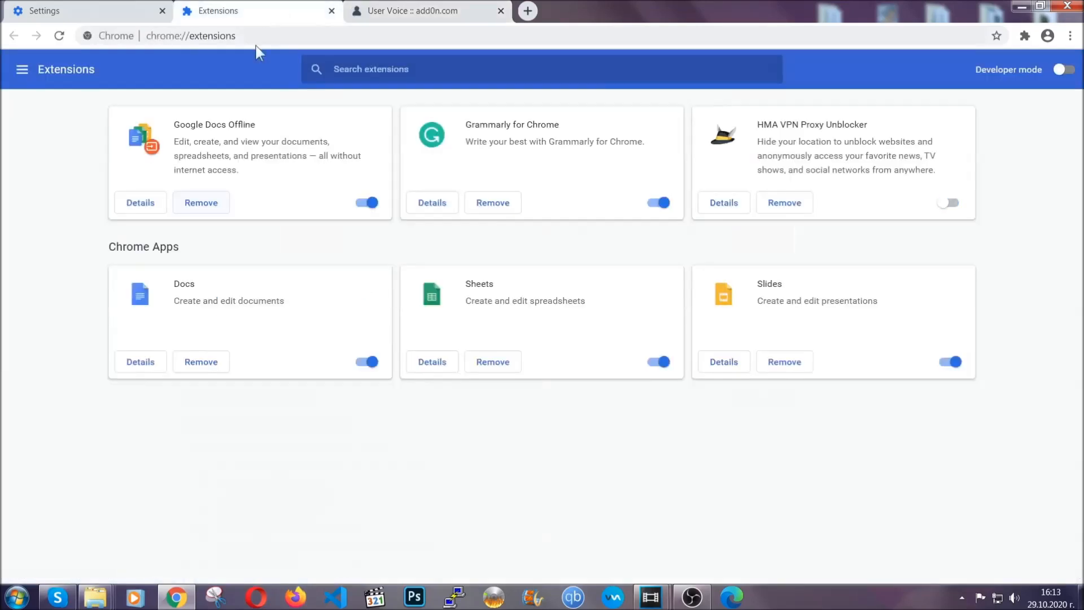
left_click(500, 10)
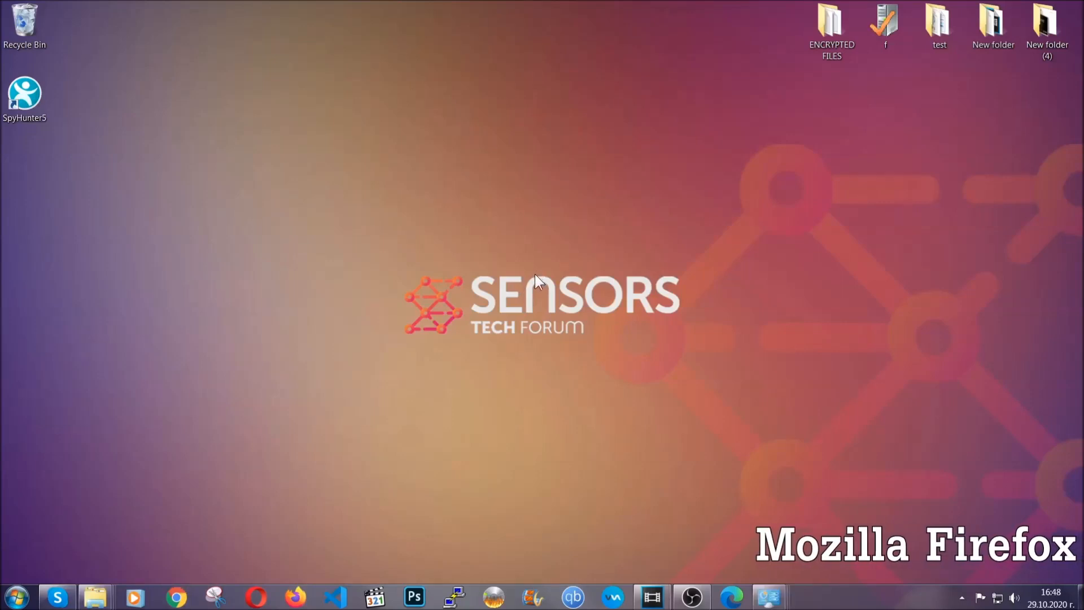
Step: Refresh Firefox from about:support, close it, and select the Old Firefox Data folder on the desktop
left_click(294, 596)
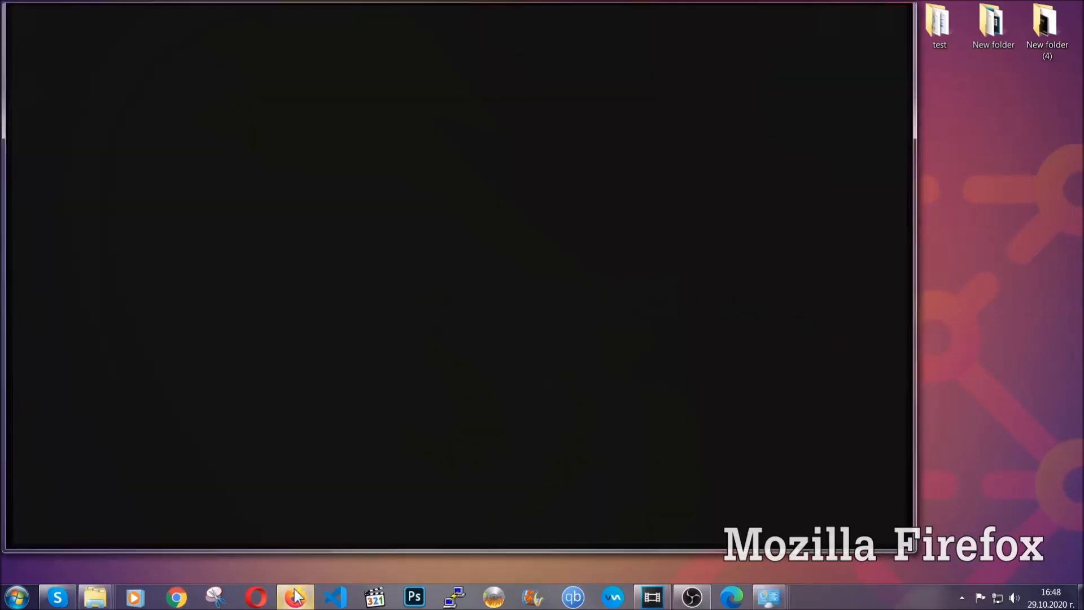
left_click(294, 596)
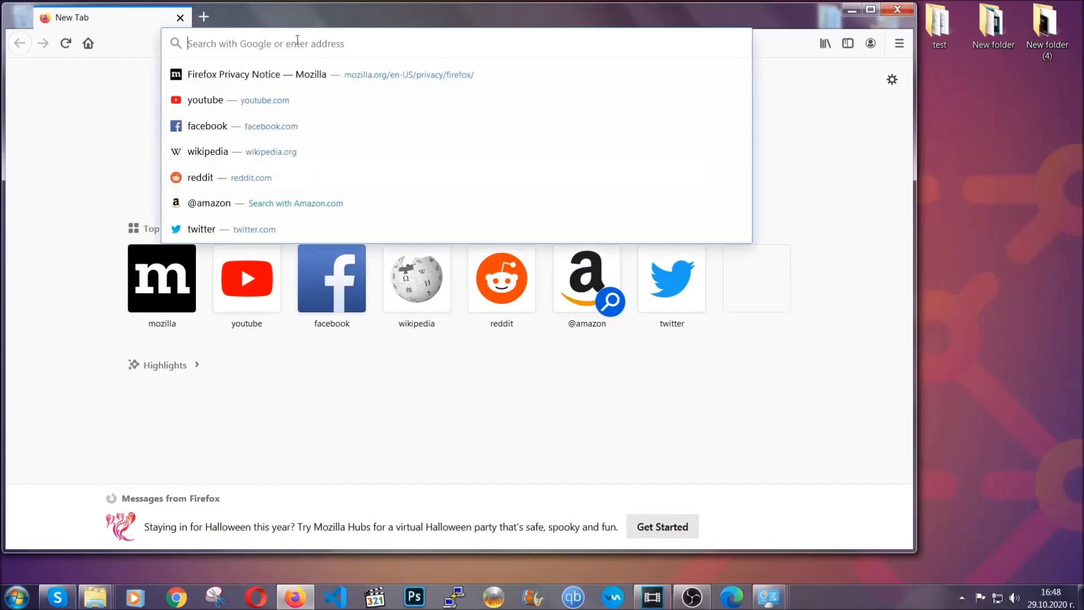
type("about")
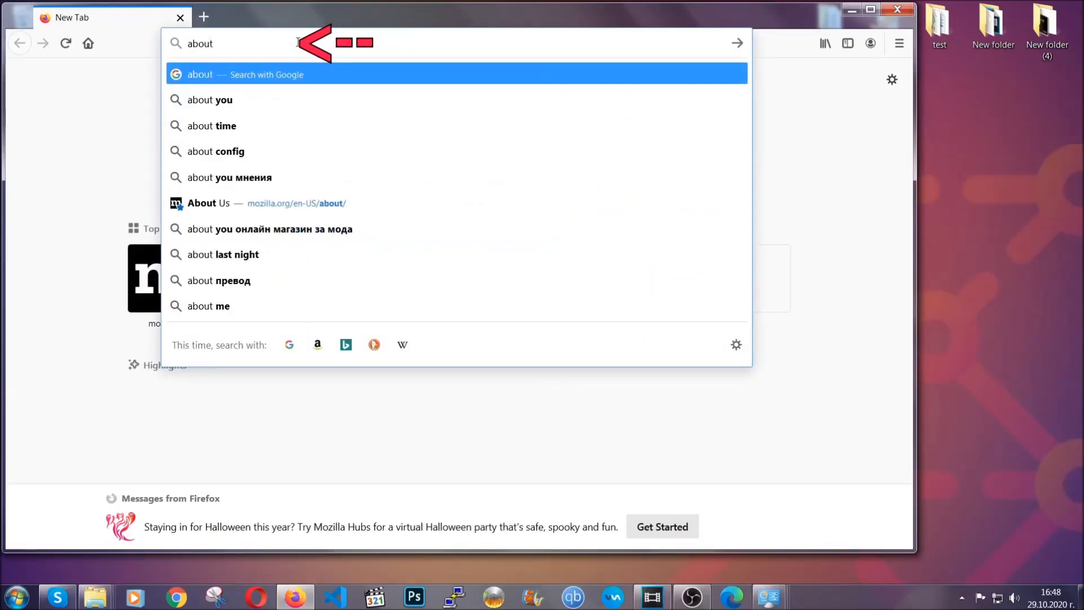
type(":support")
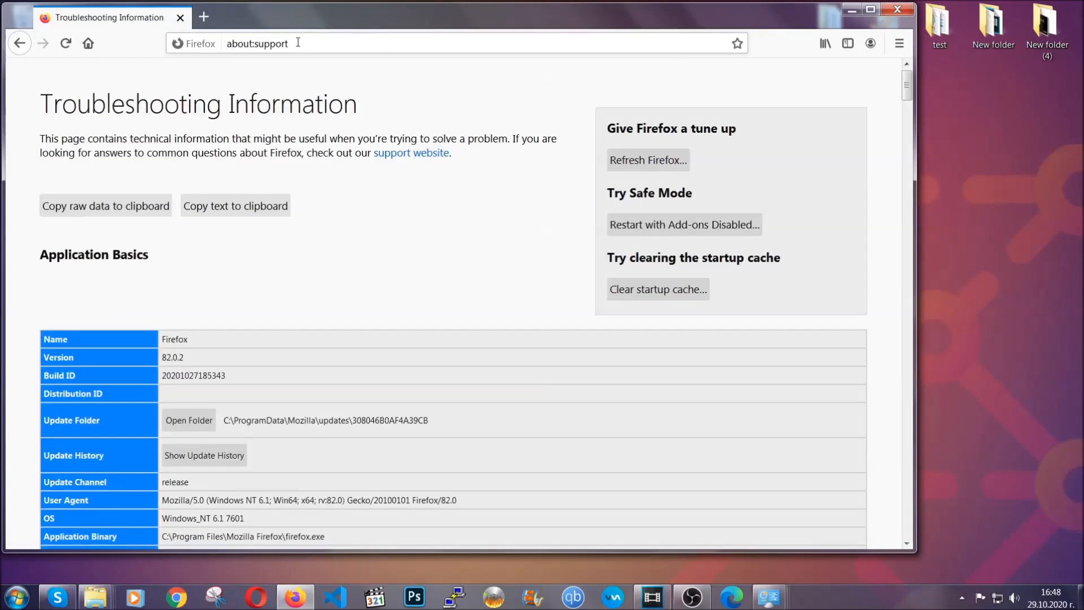
mouse_move(403, 232)
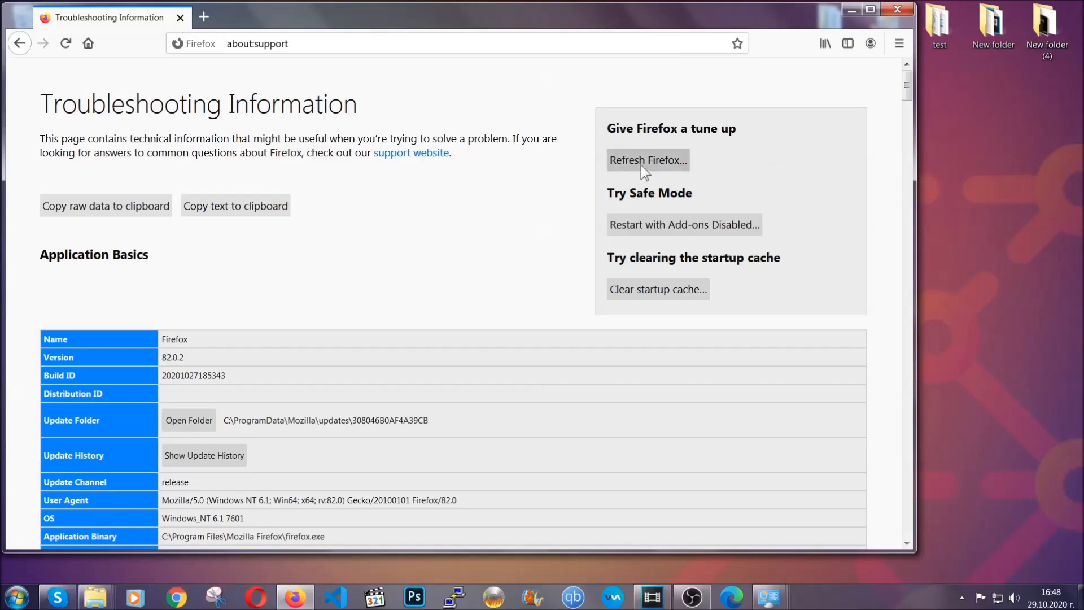
left_click(647, 159)
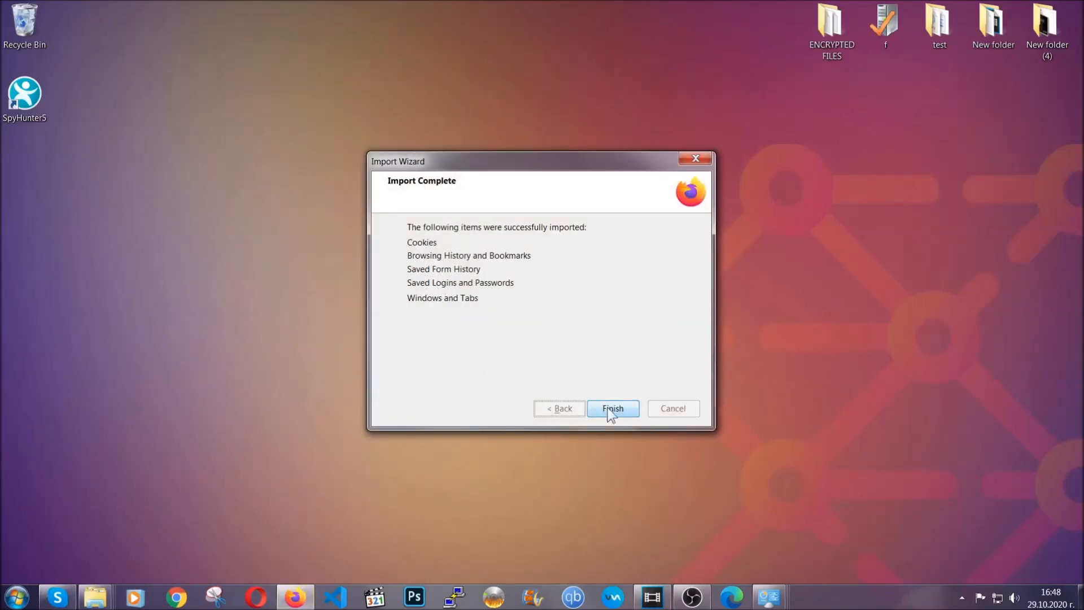
left_click(612, 408)
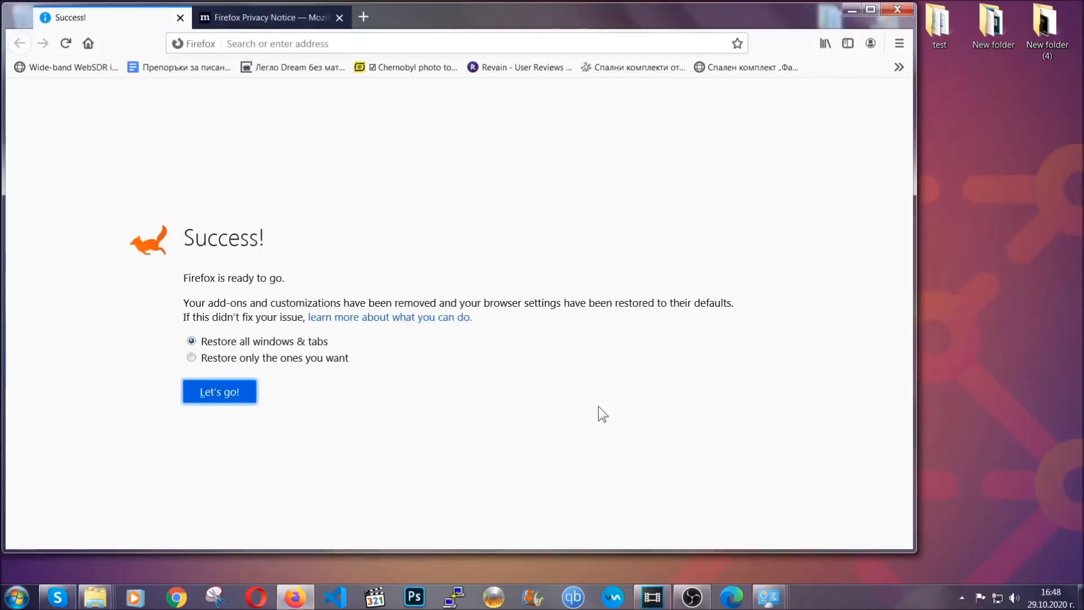
mouse_move(851, 10)
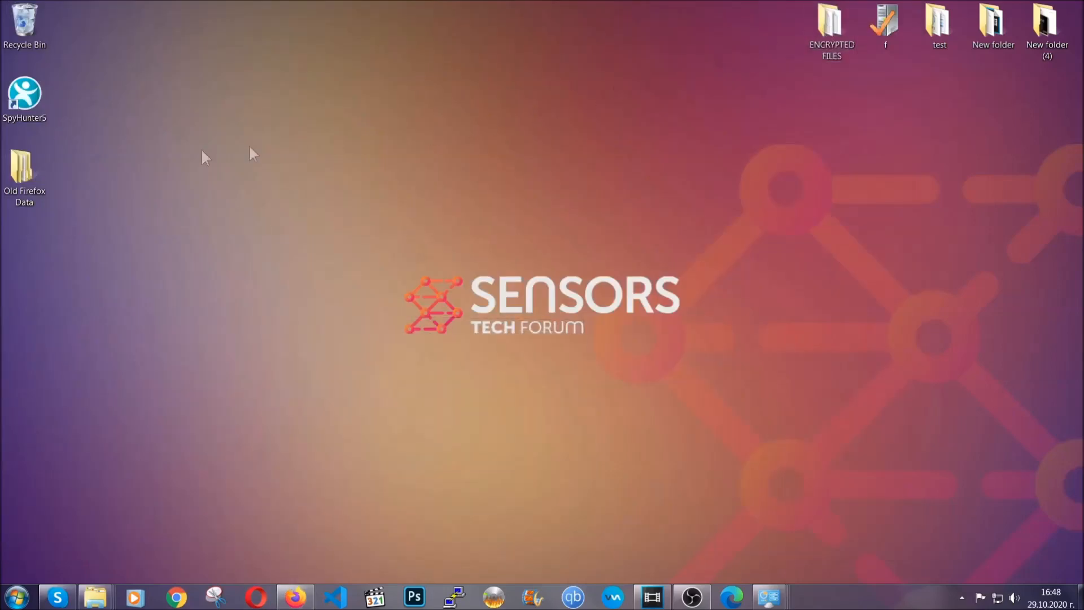
left_click(24, 176)
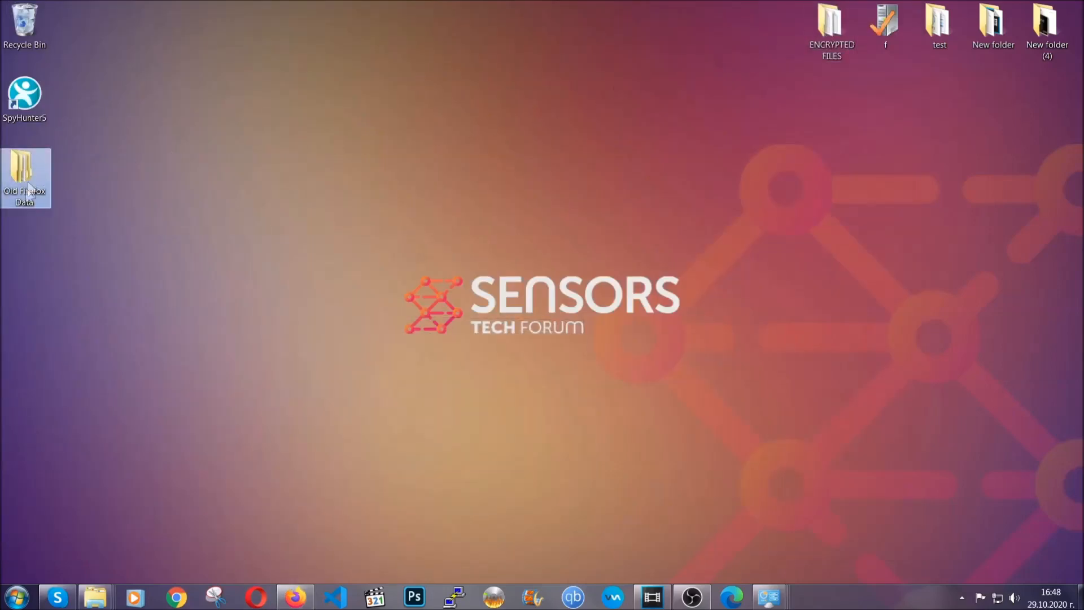
mouse_move(26, 178)
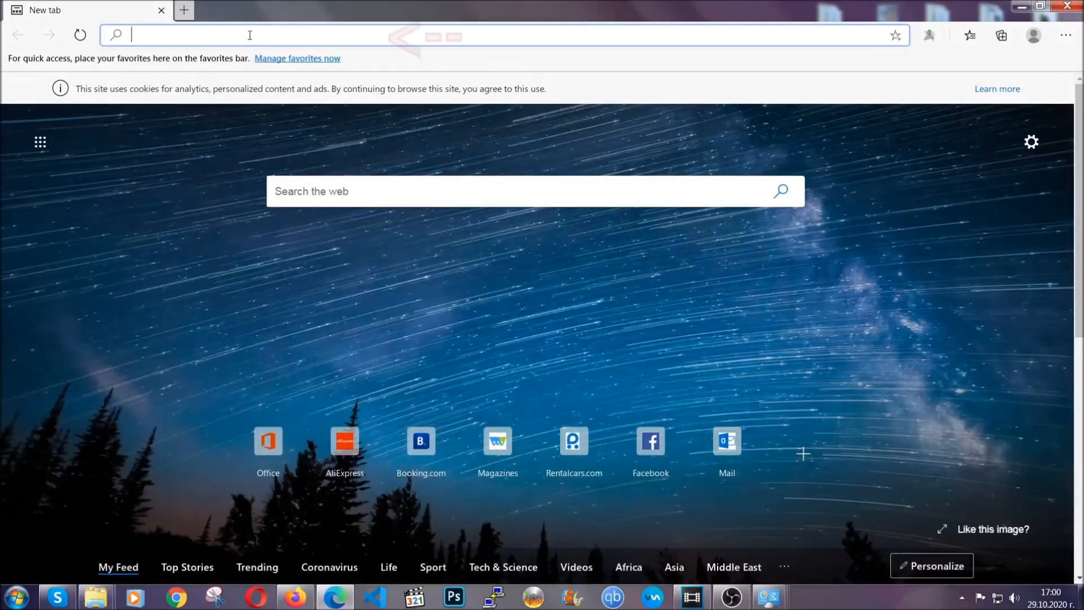
Step: Clear Edge's All time browsing data via edge://settings/clearBrowserData, keeping passwords
type("edge://version")
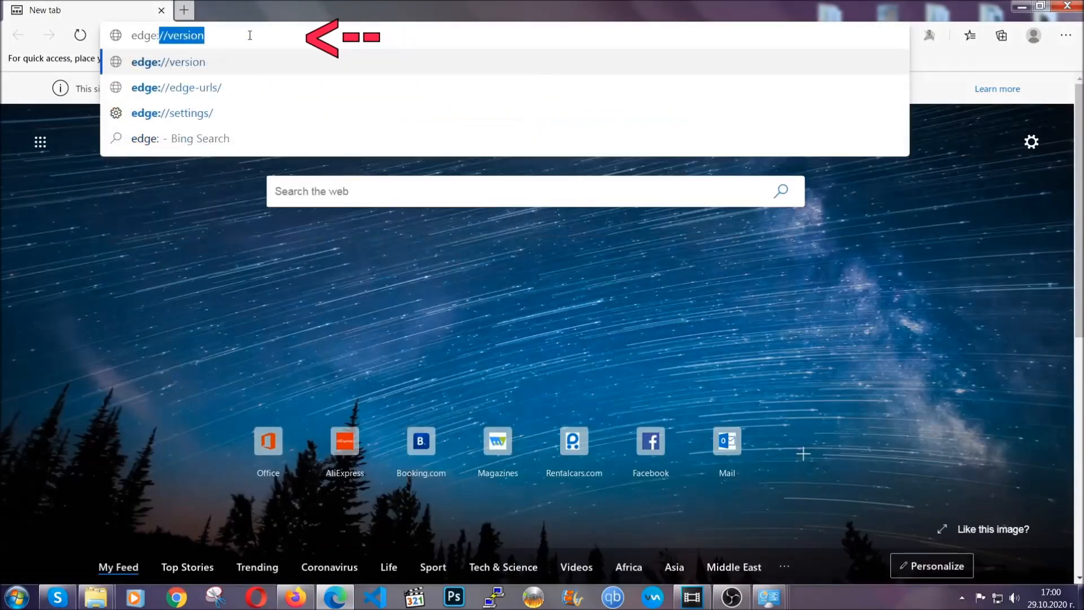
type("edge://settings/cle")
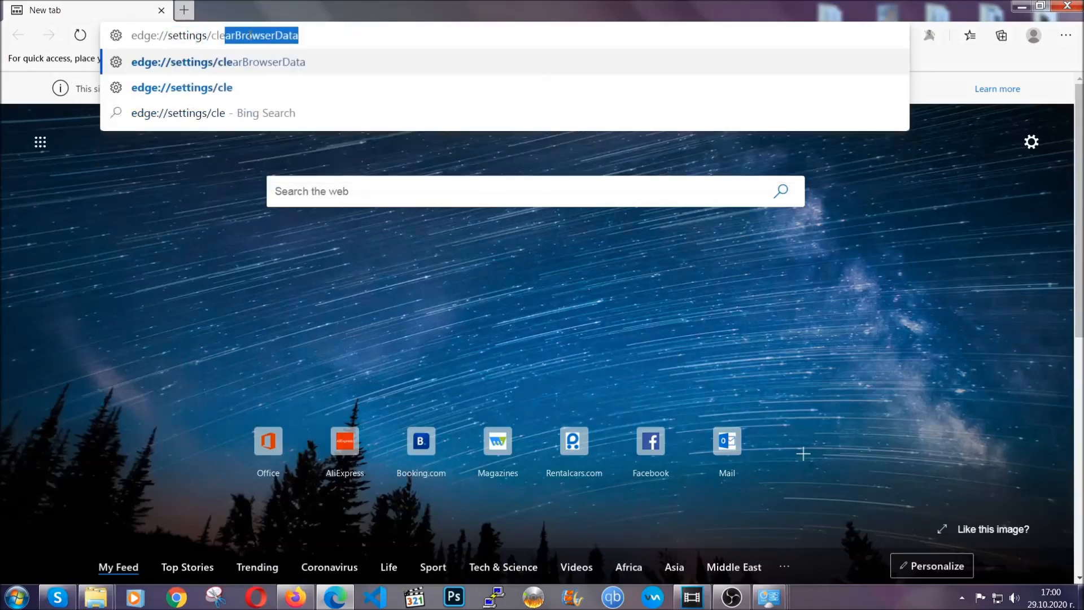
type("arBrowserData")
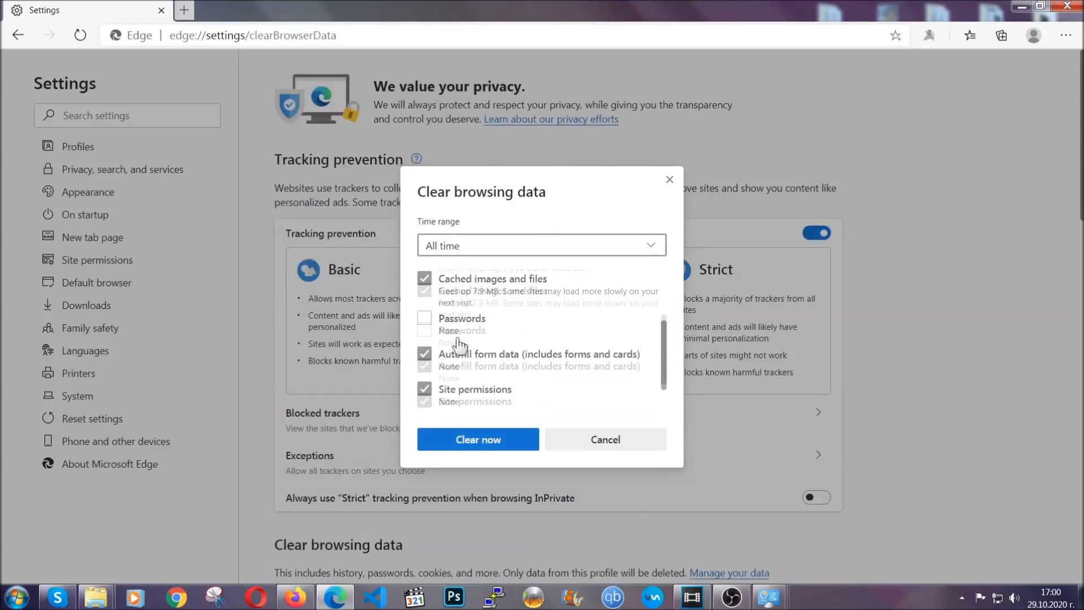
scroll("down", 3)
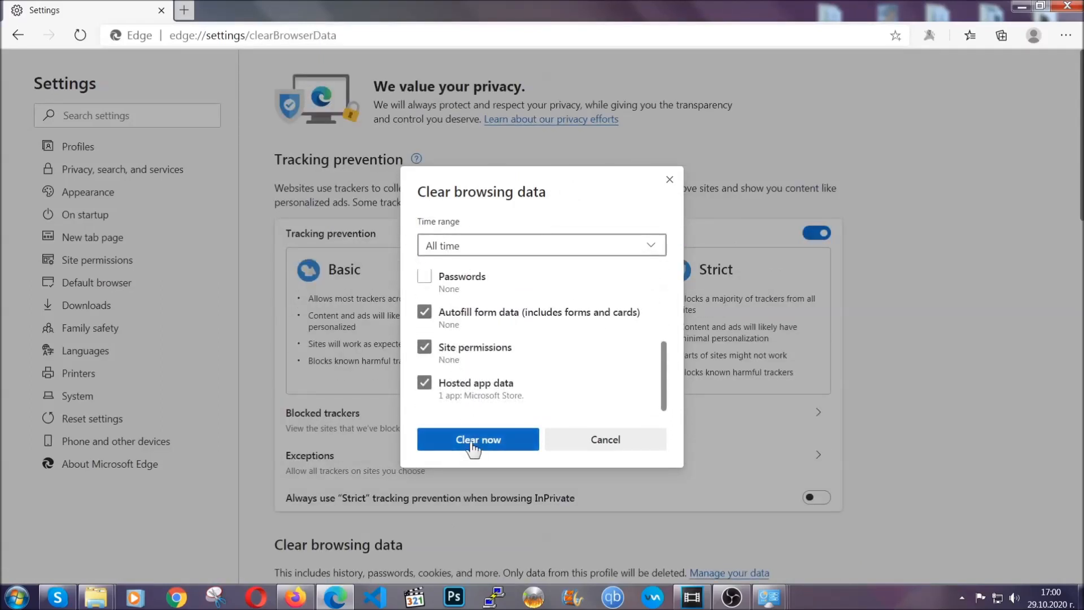
left_click(478, 439)
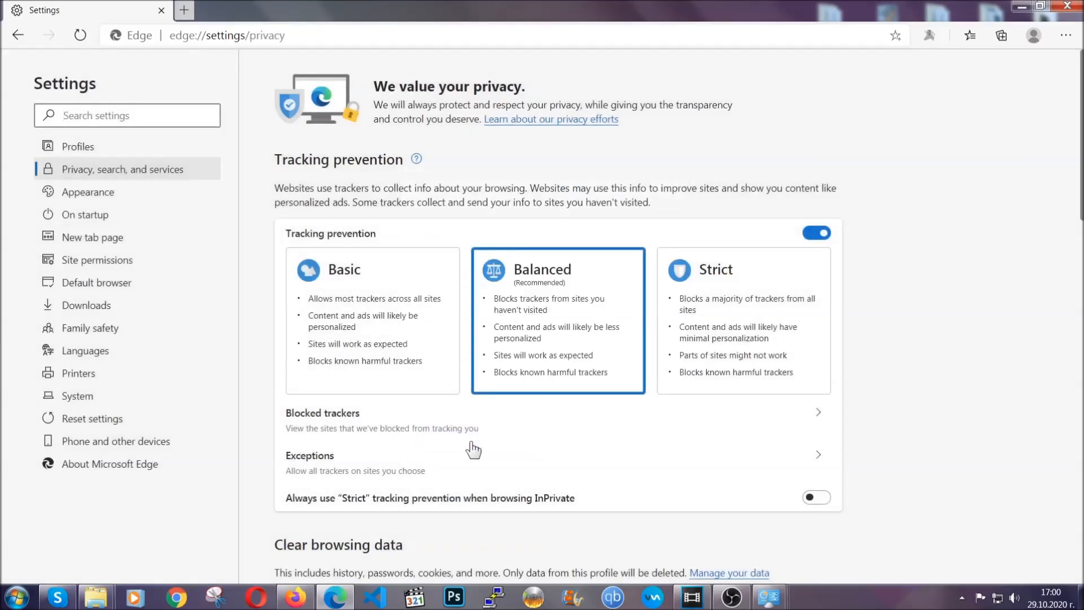
mouse_move(1067, 35)
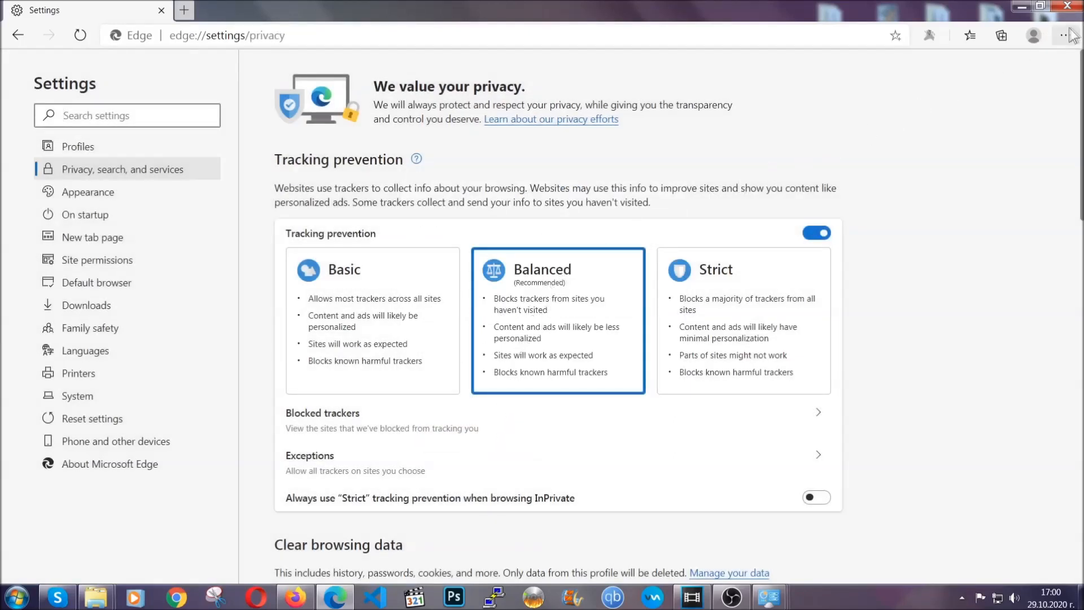
Step: Remove Edge's only installed extension from the Extensions page and close Edge
left_click(1065, 35)
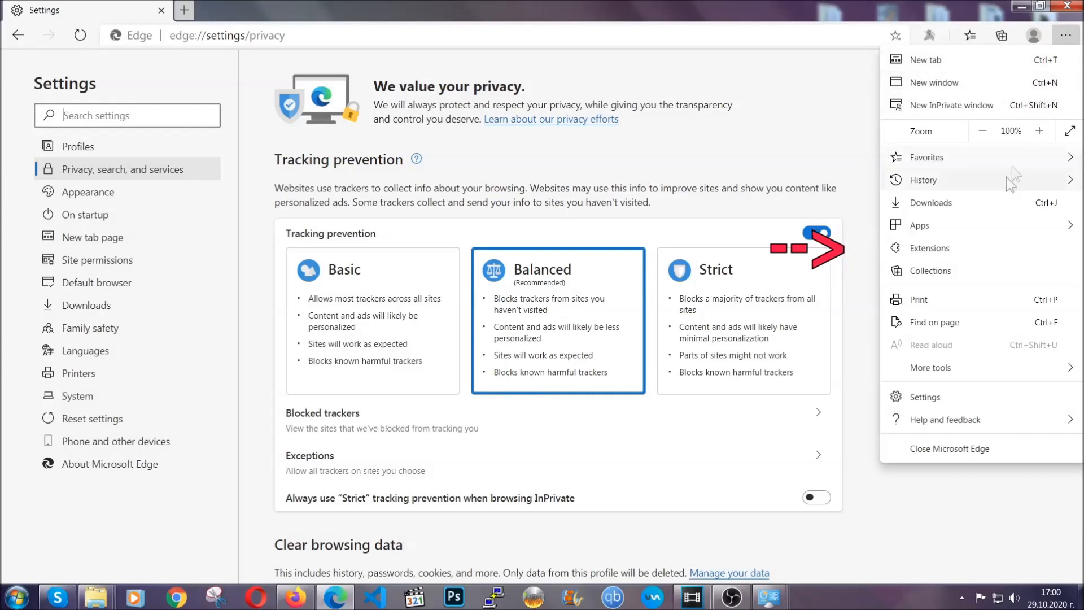
left_click(929, 247)
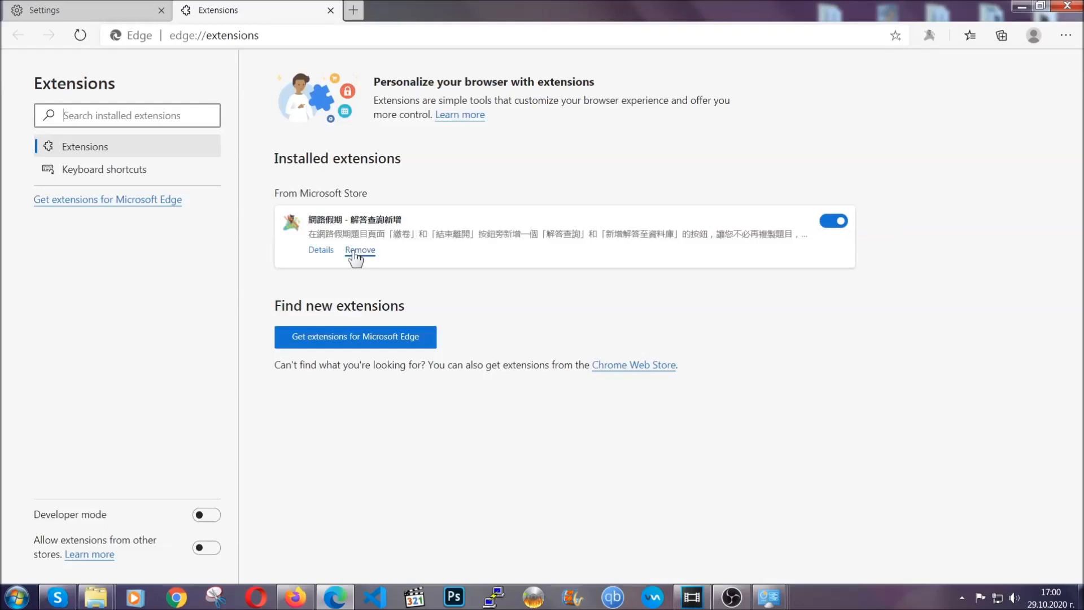
left_click(359, 250)
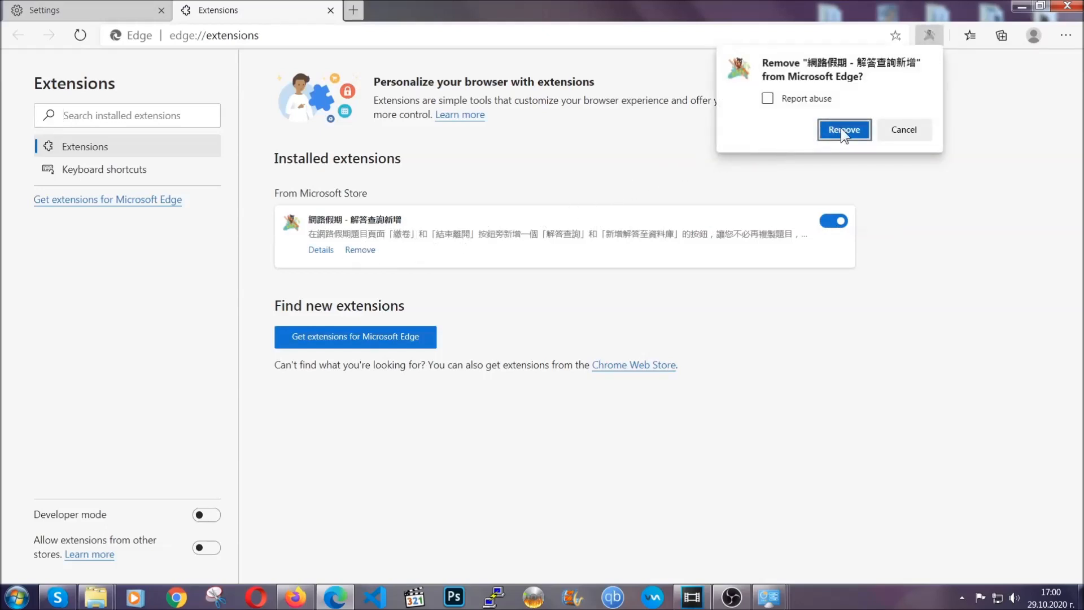
left_click(842, 130)
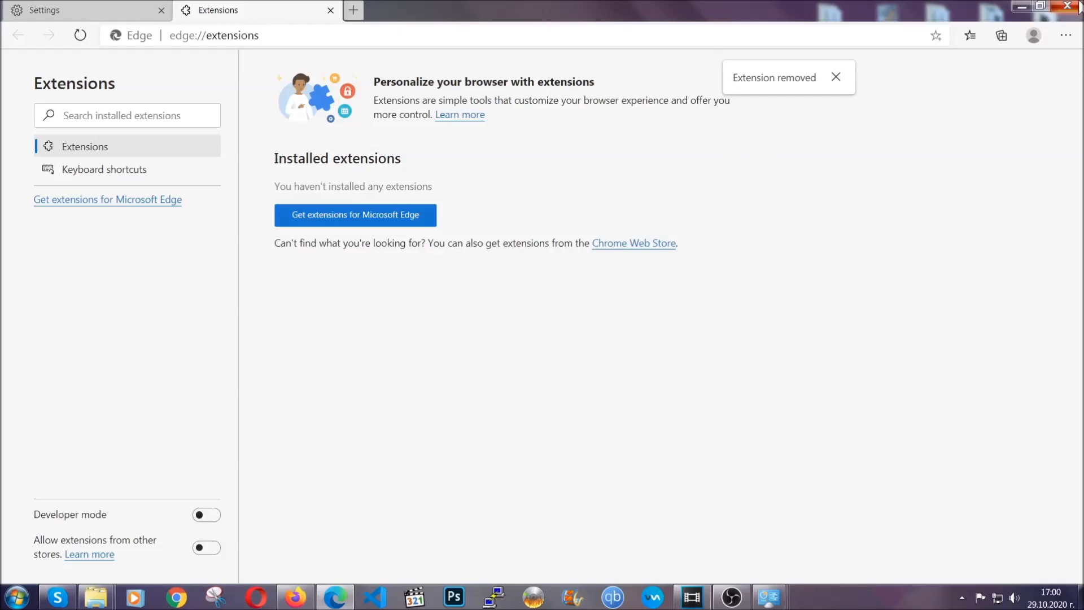
left_click(1073, 7)
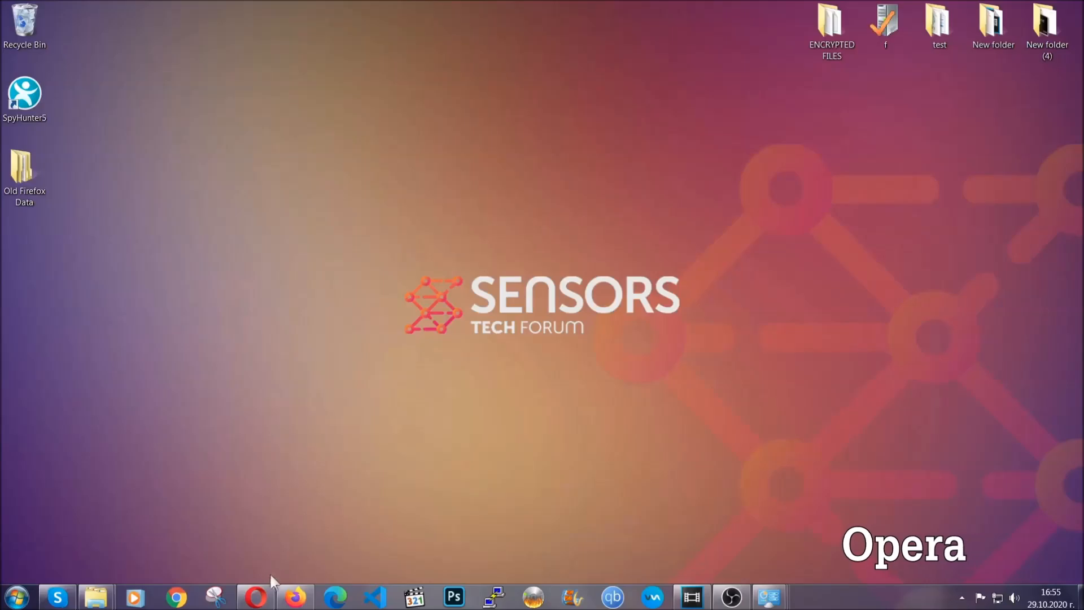
Step: Clear Opera's browsing data via opera://settings/clearBrowserData with Hosted app data ticked, keeping passwords
left_click(255, 596)
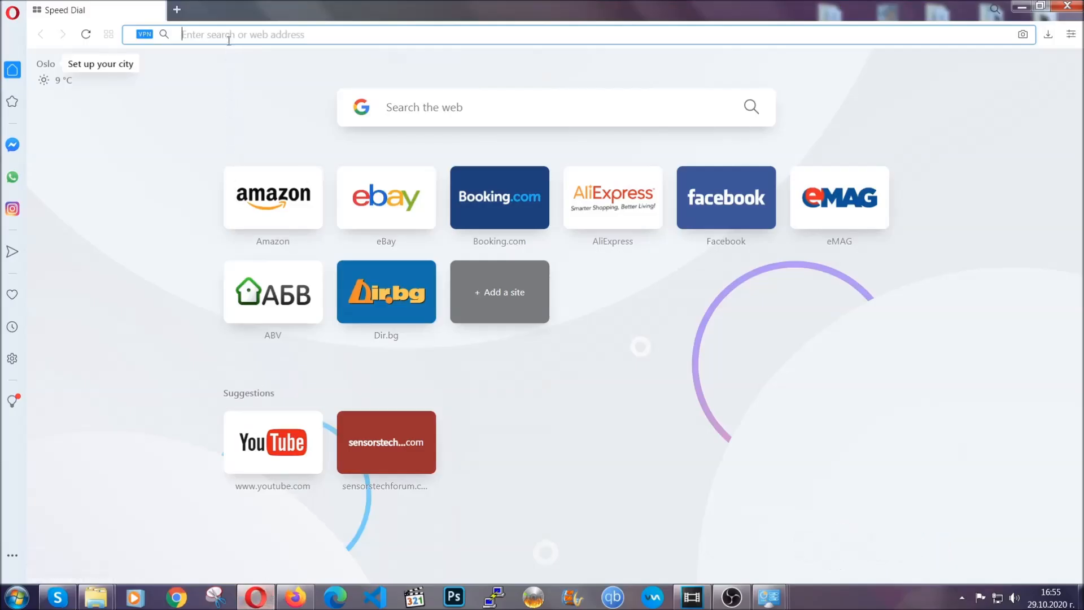
type("opera://settings/c")
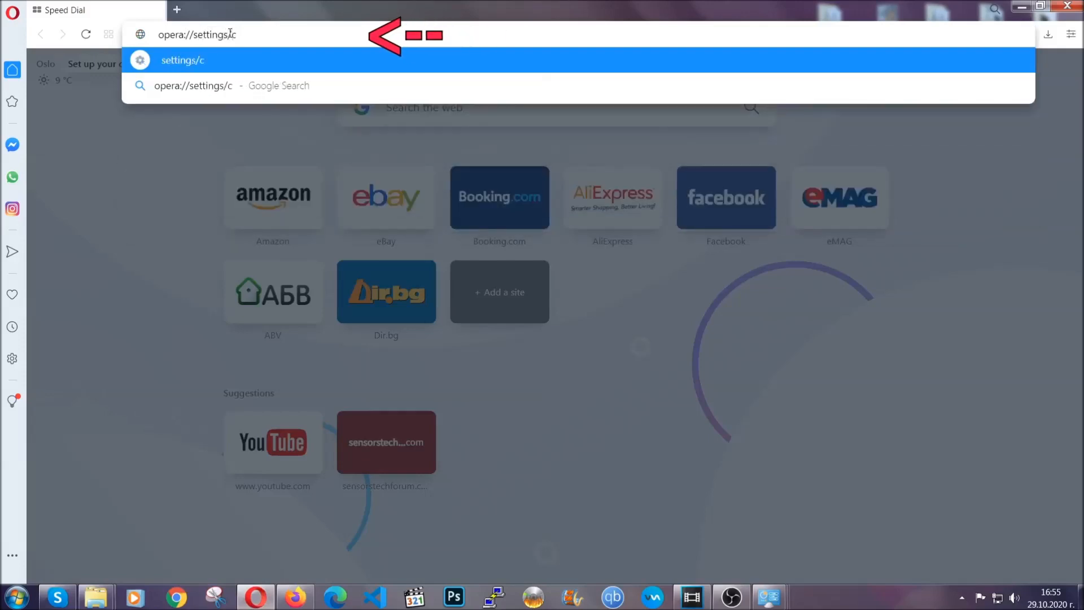
type("learBr")
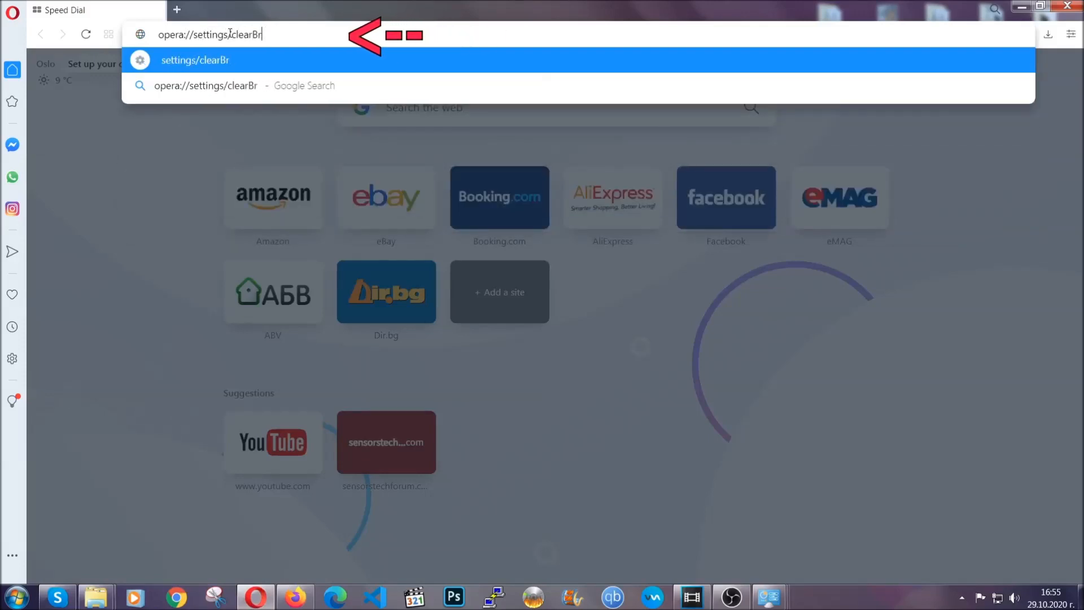
type("owserData")
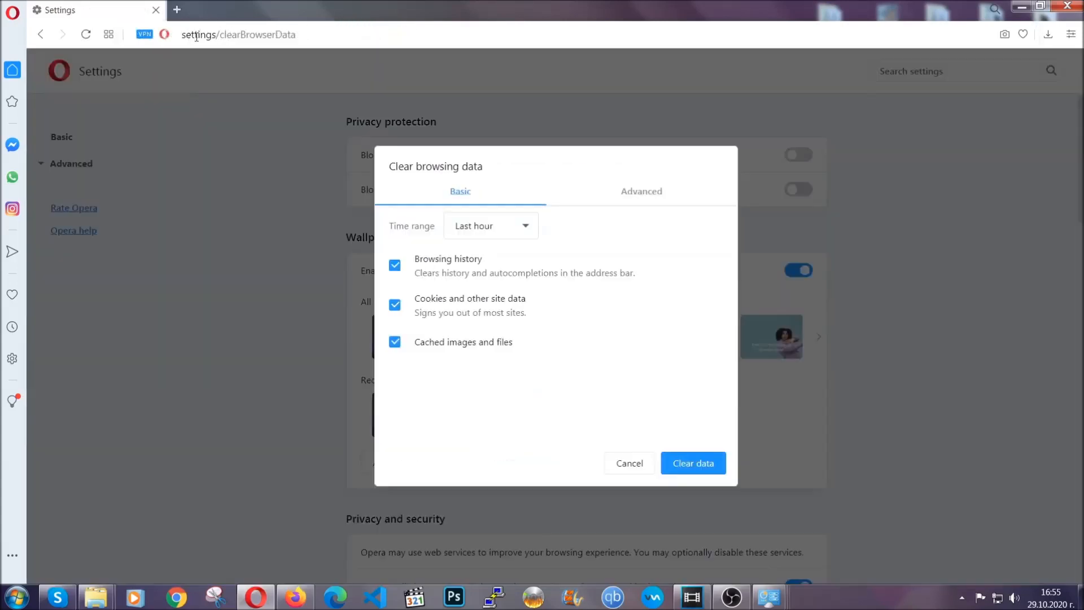
mouse_move(637, 195)
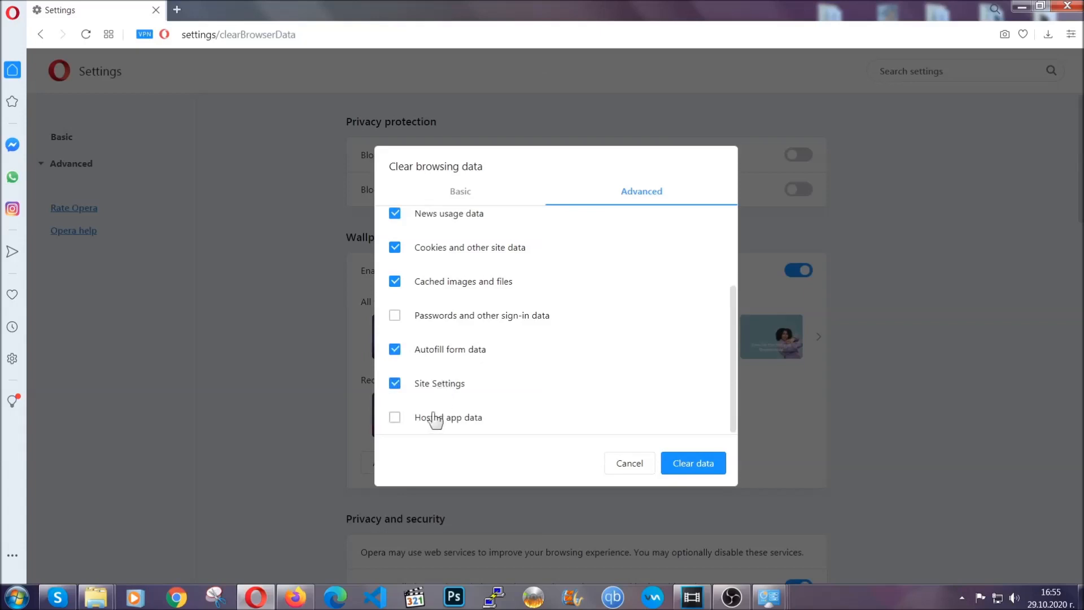
left_click(394, 417)
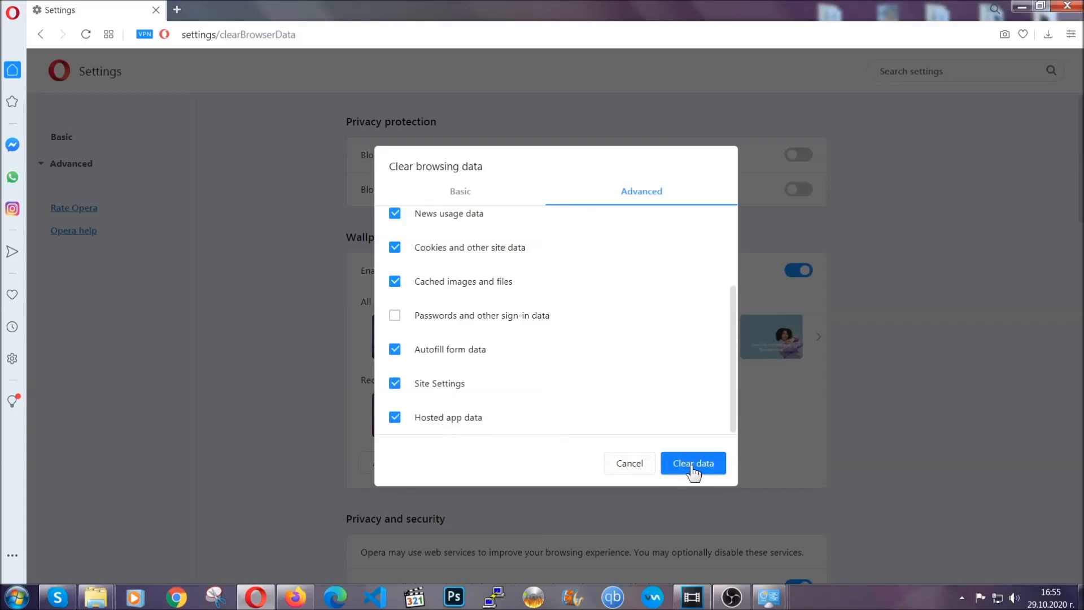
left_click(692, 463)
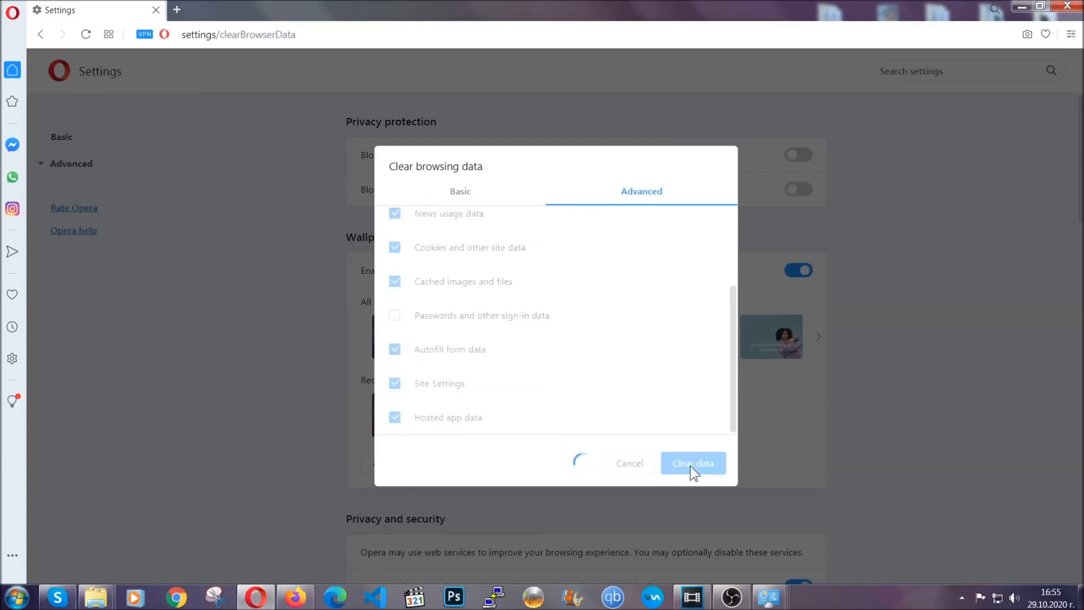
left_click(692, 462)
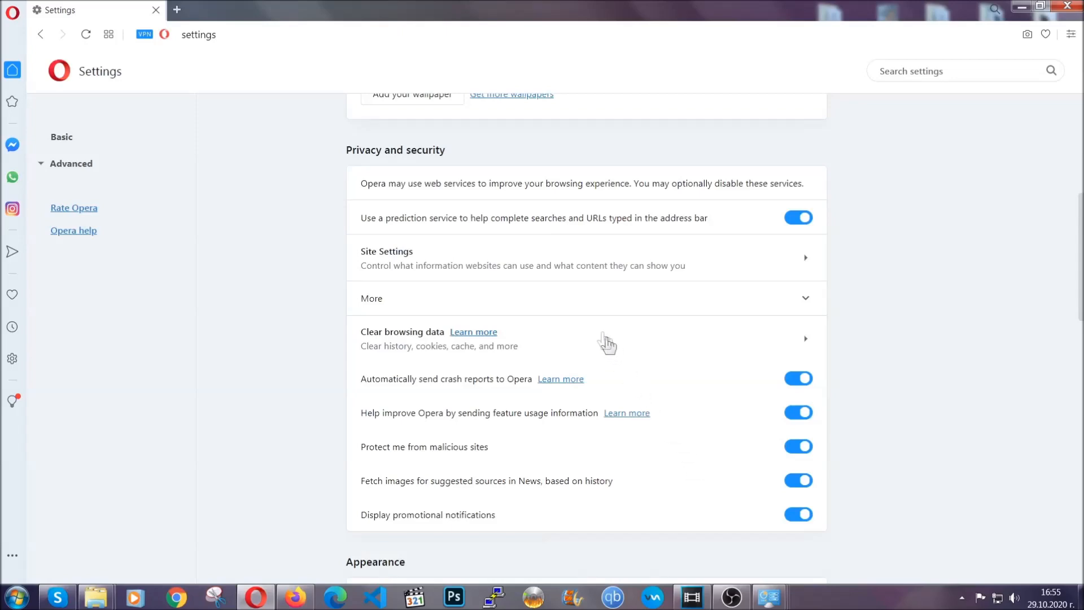